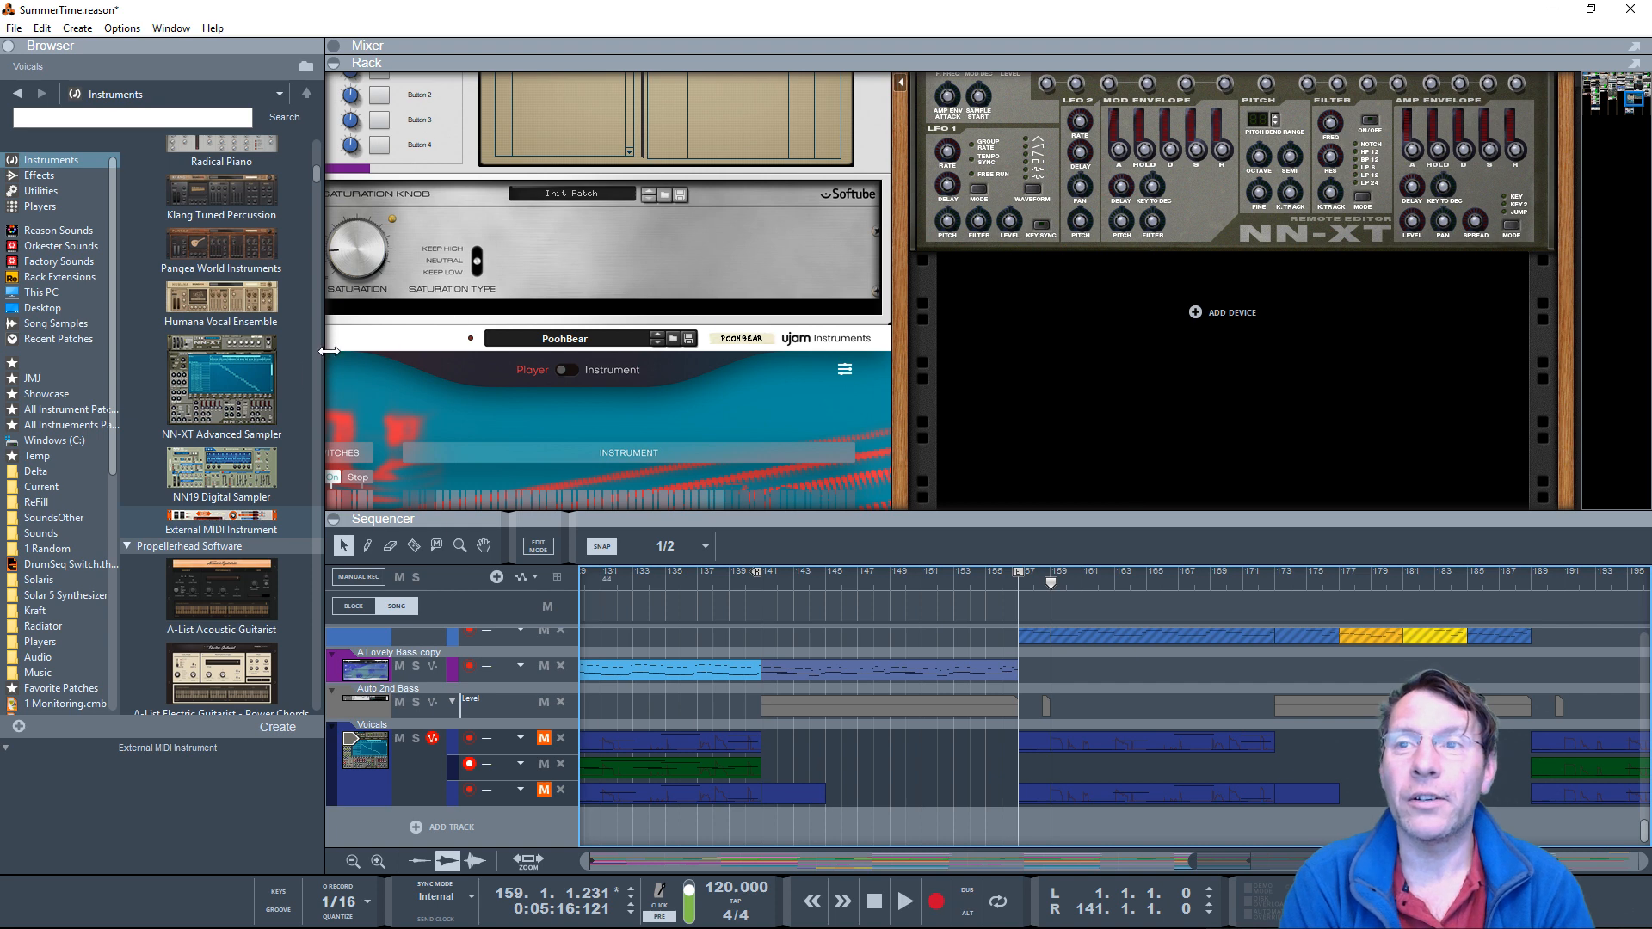
# Step: Route the External MIDI Instrument's output to the MME loopMIDI Port
pyautogui.click(222, 528)
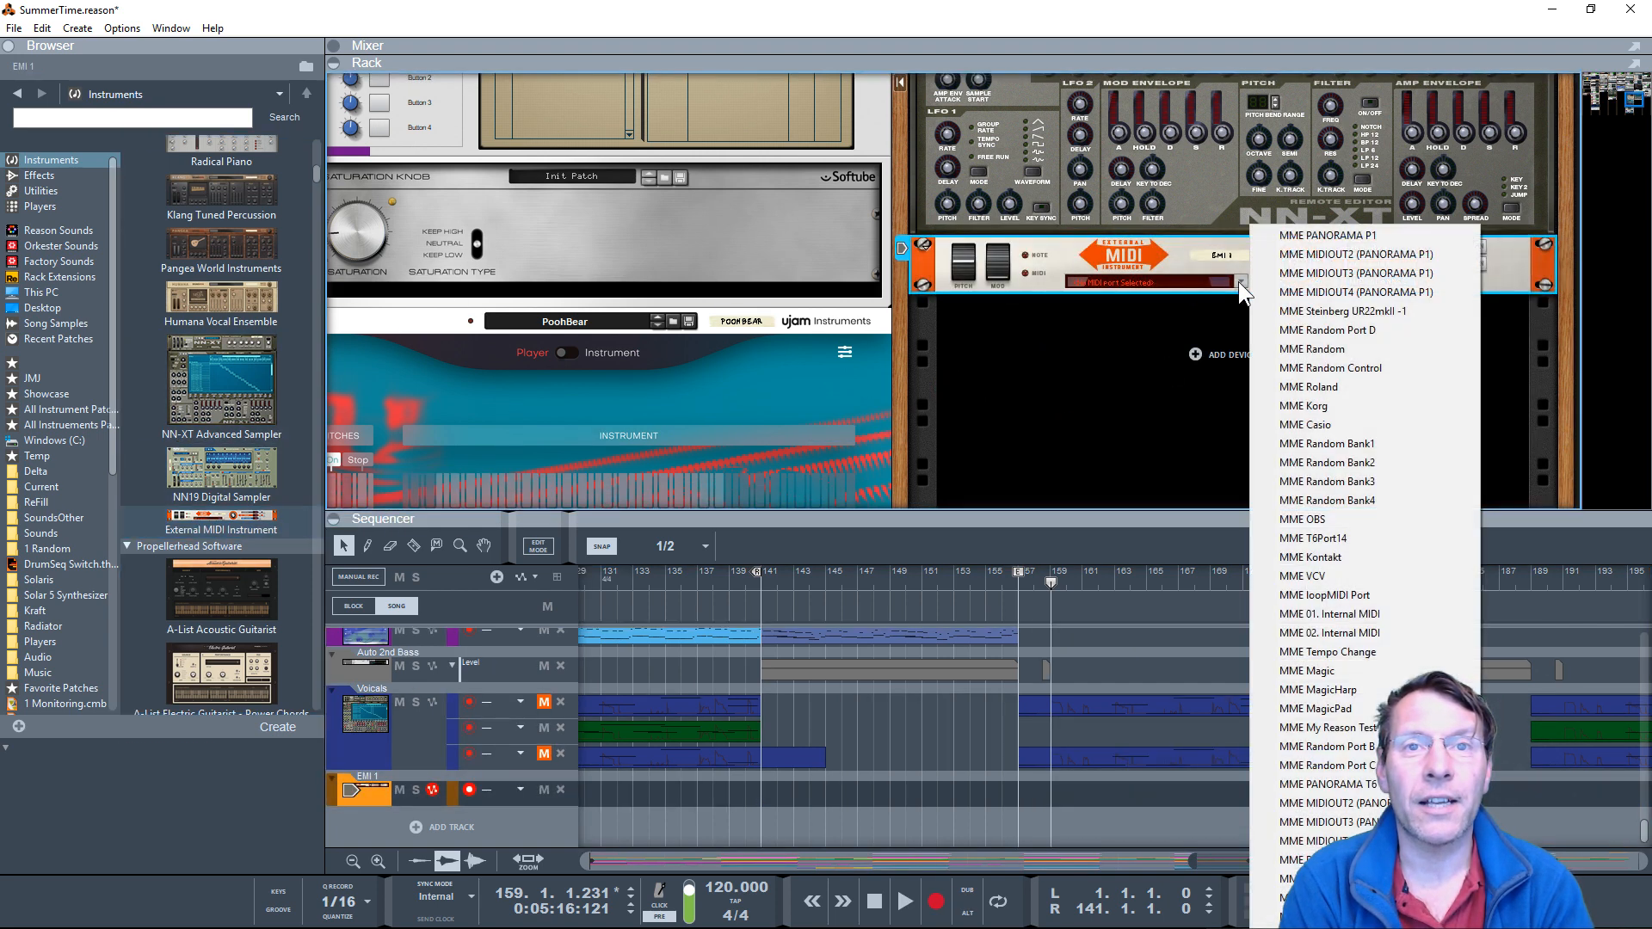
pyautogui.moveTo(1325, 595)
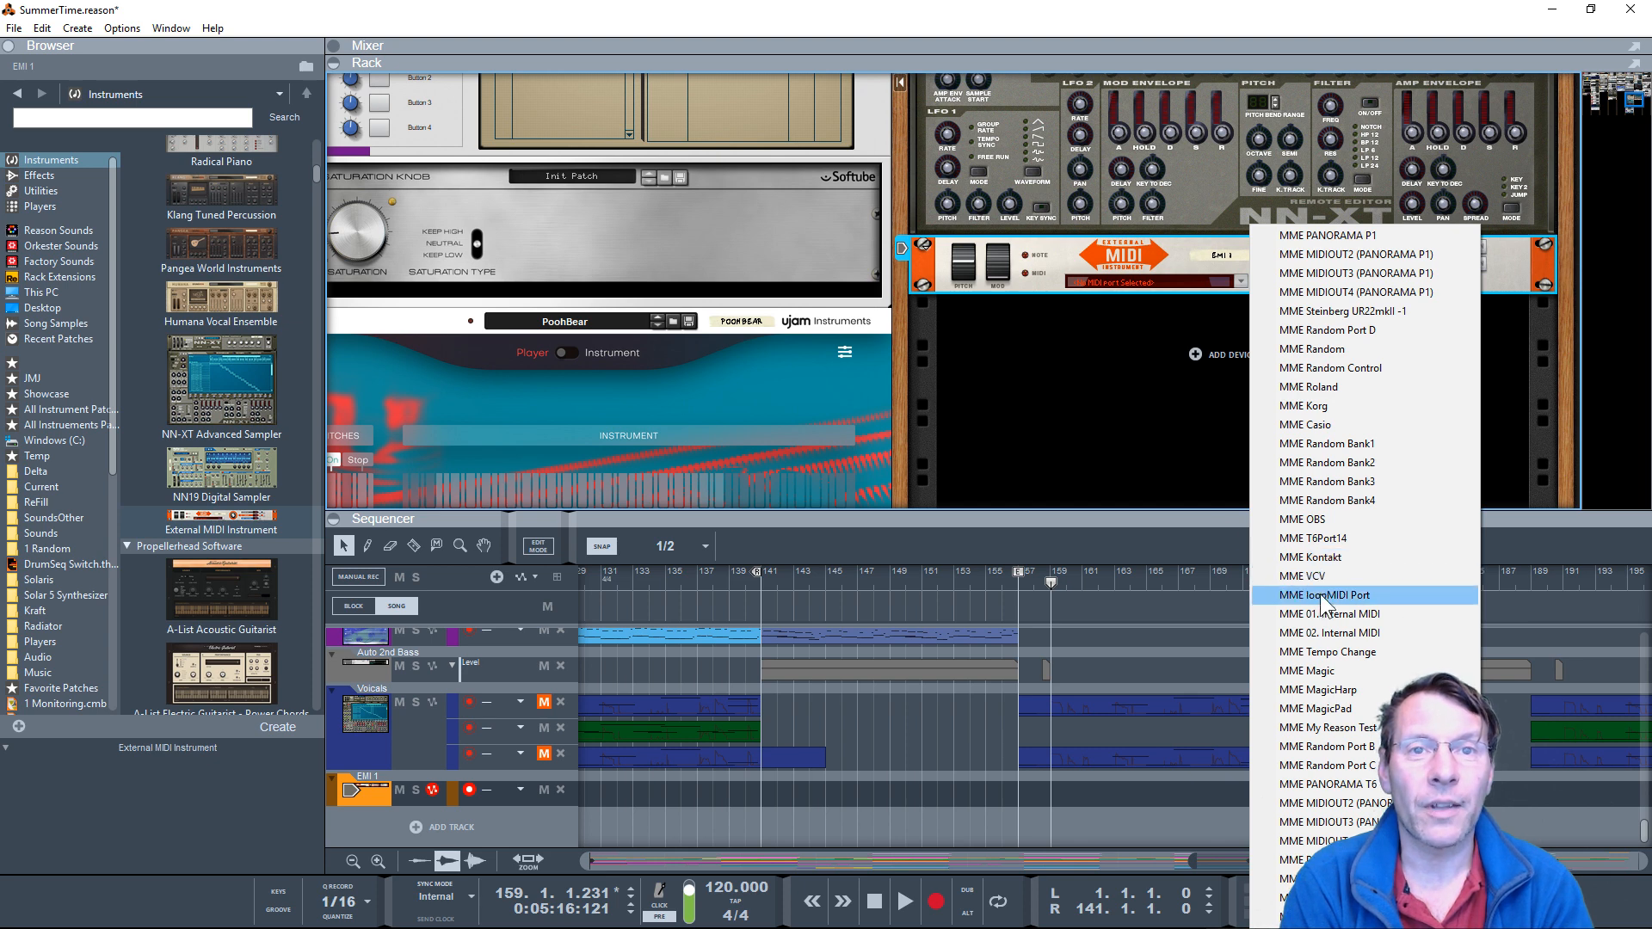
pyautogui.click(1327, 595)
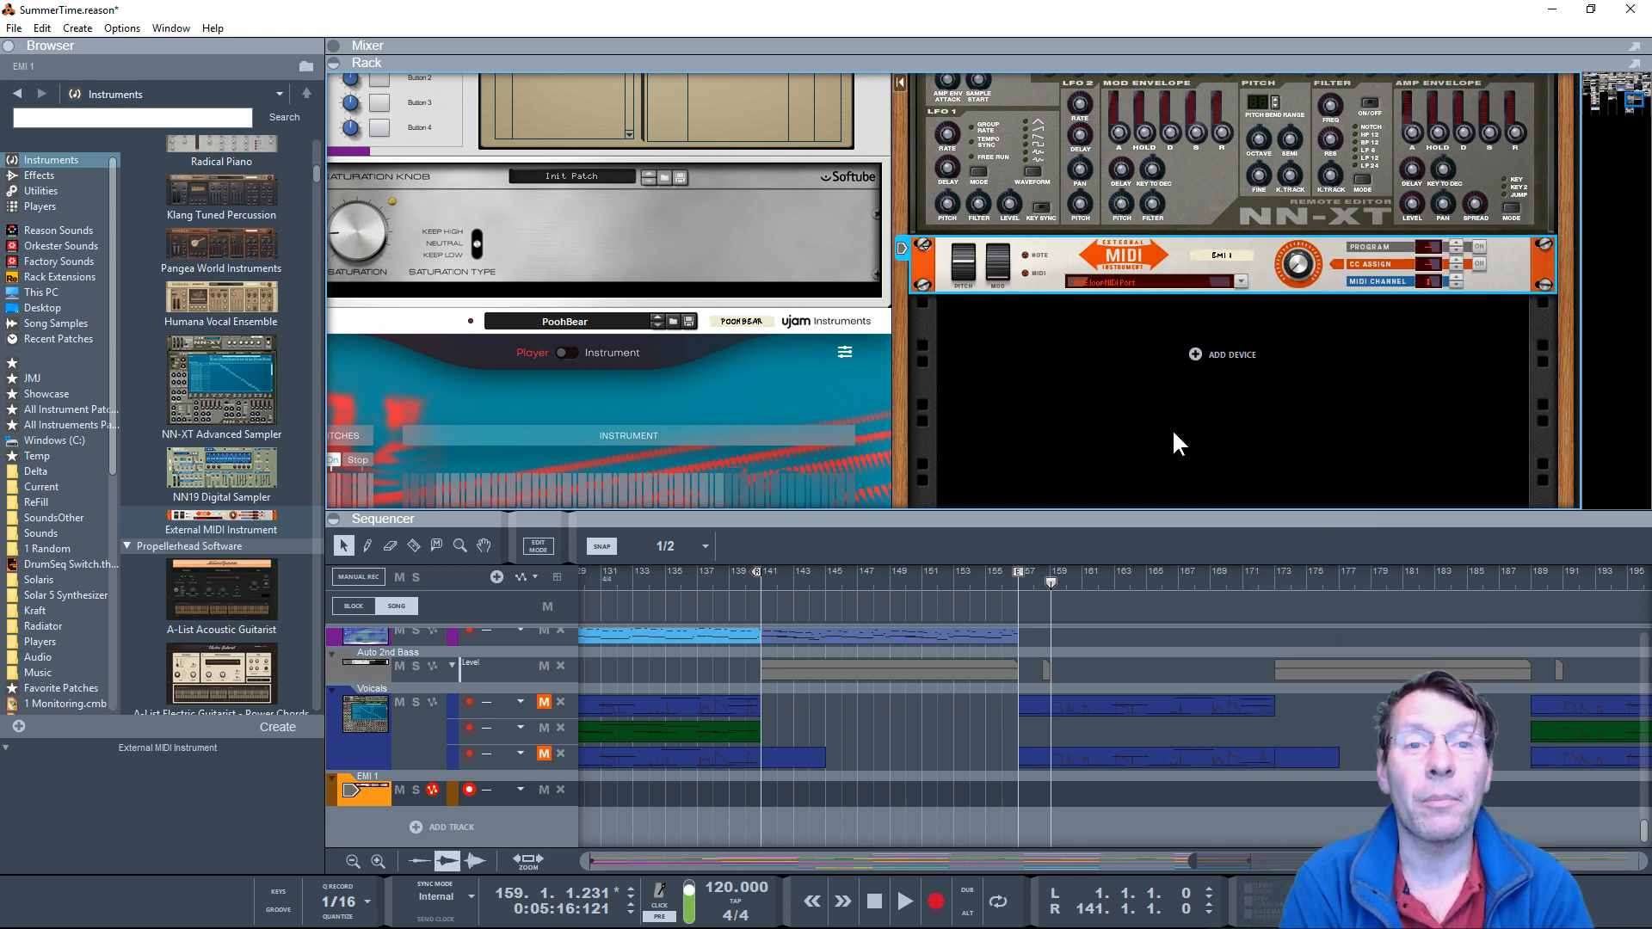
pyautogui.moveTo(1158, 377)
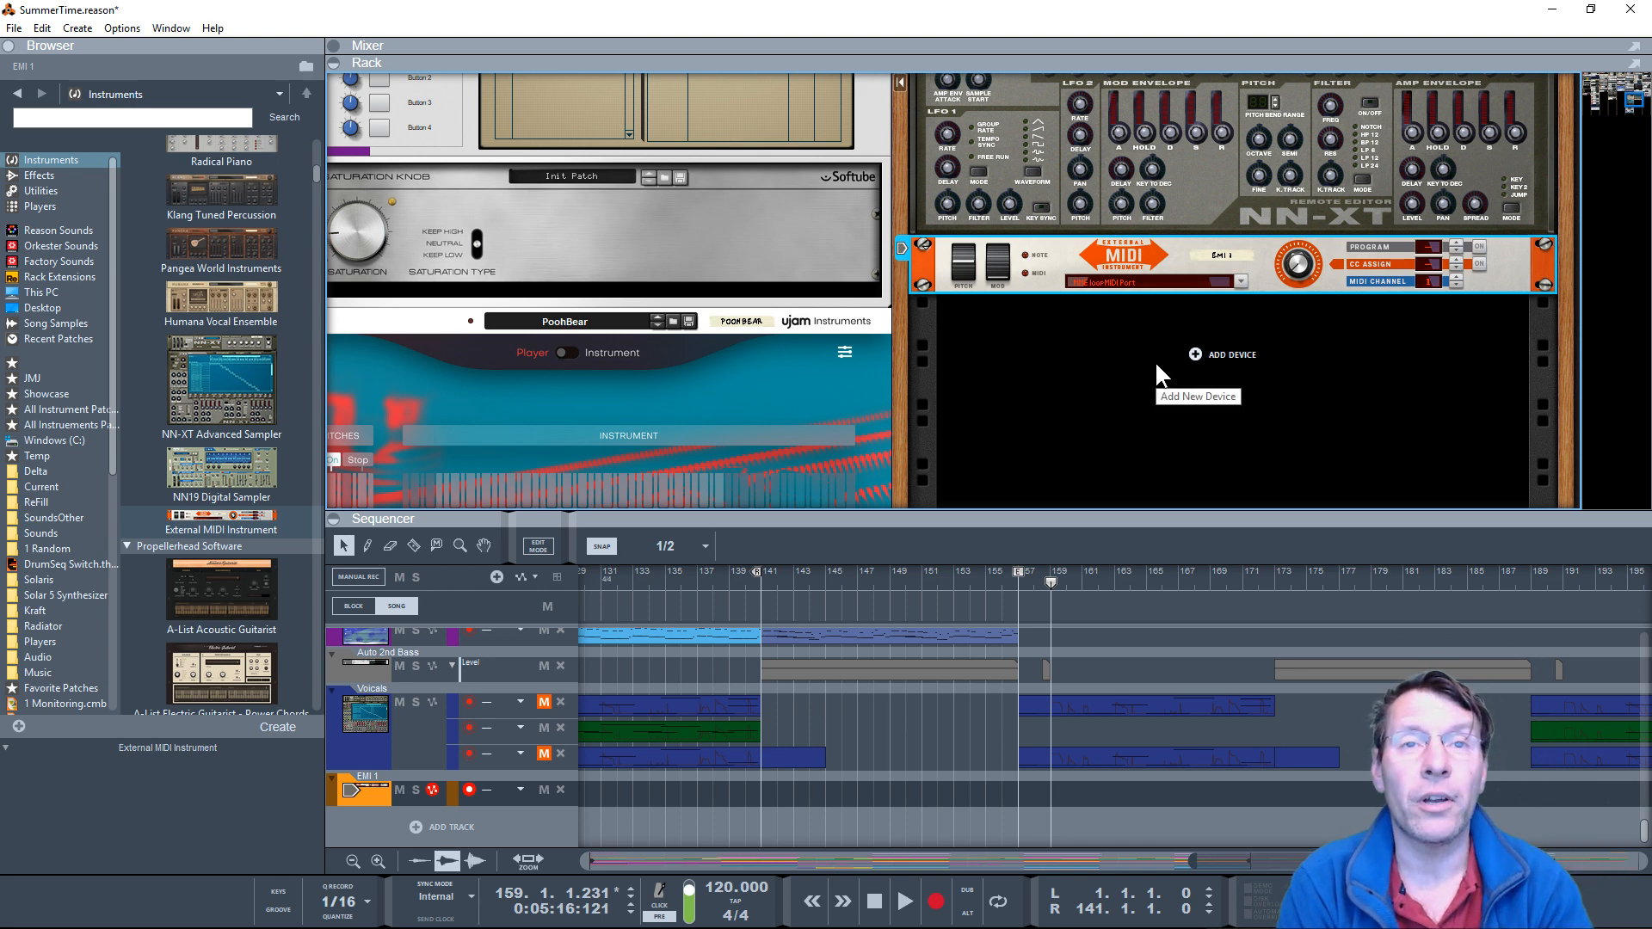
pyautogui.moveTo(1068, 788)
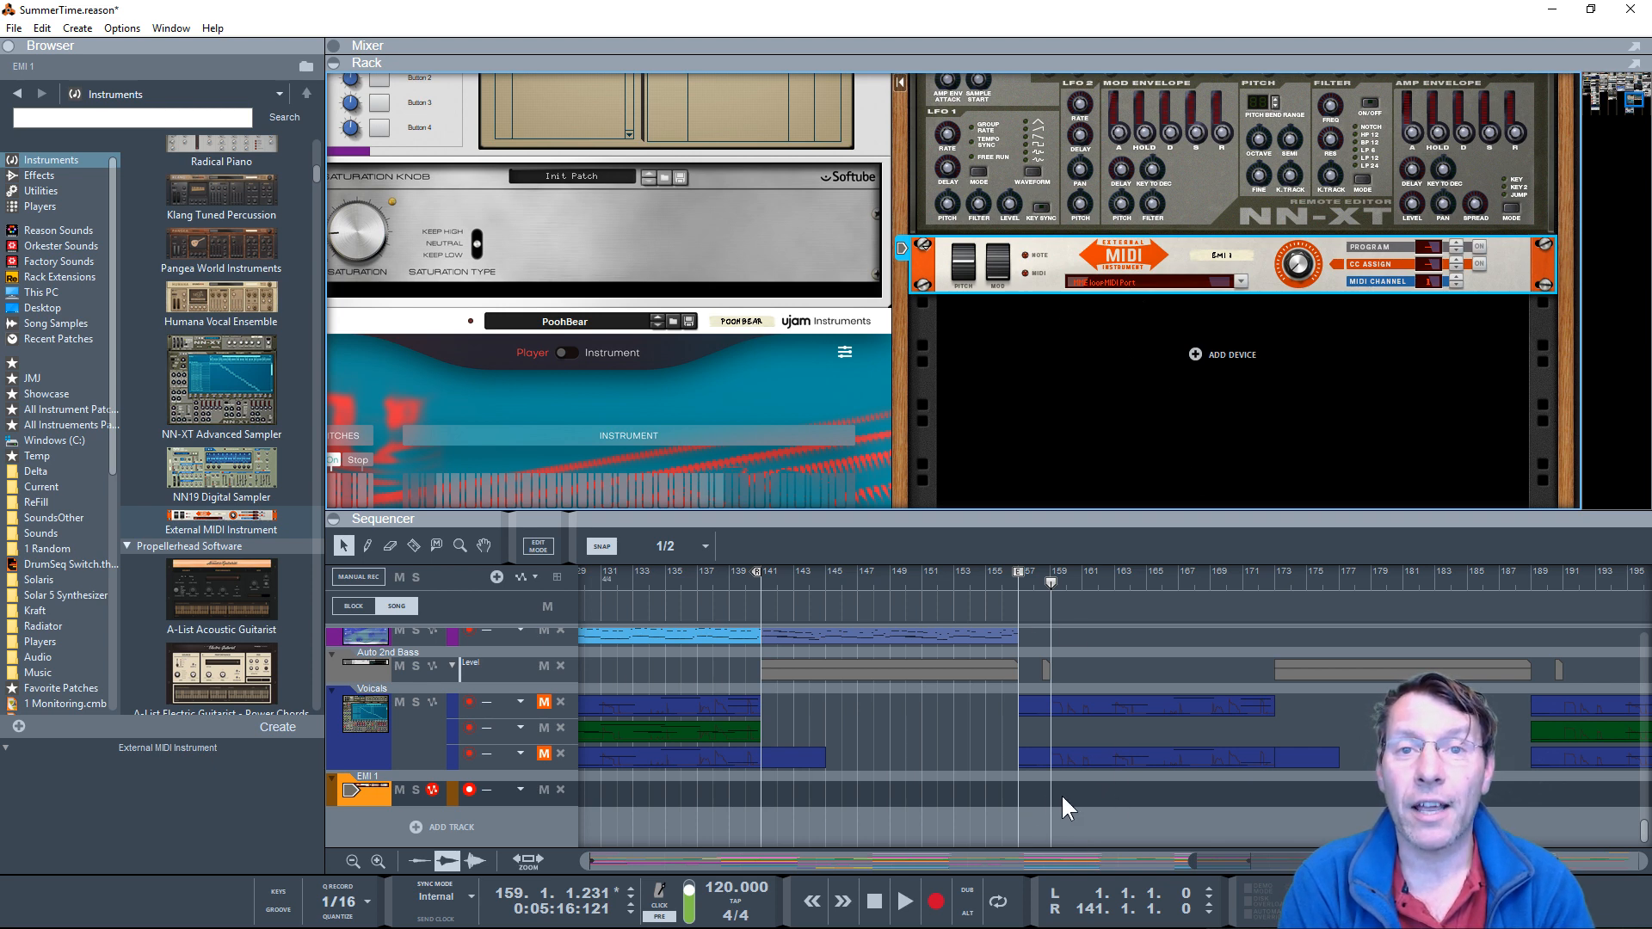
pyautogui.moveTo(1036, 803)
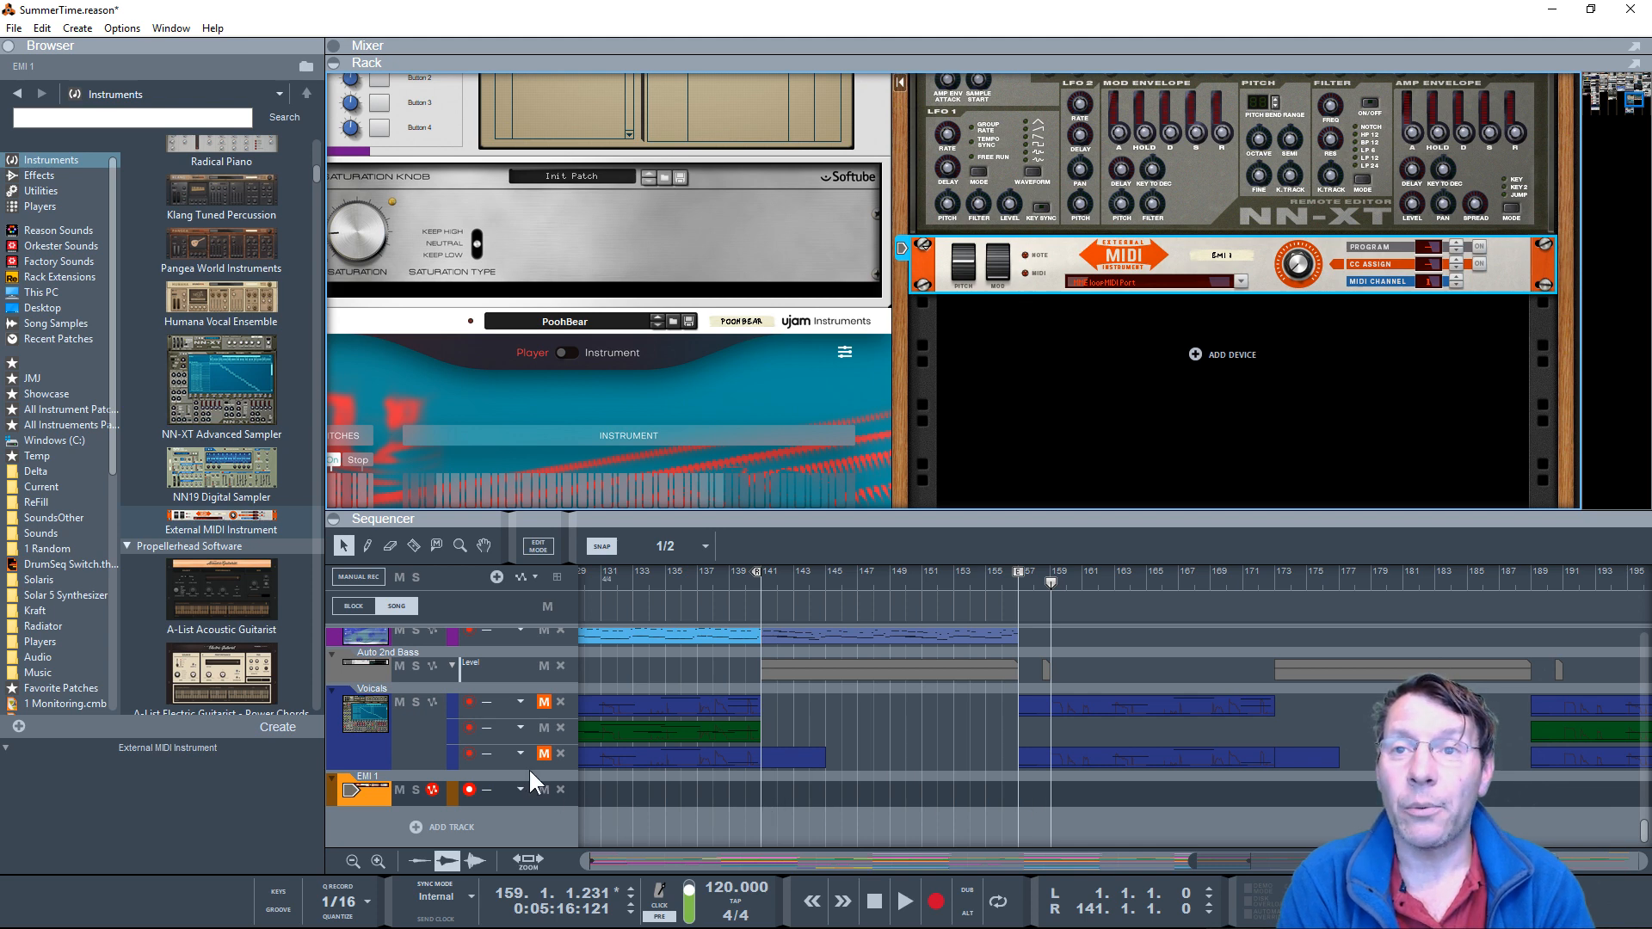
# Step: Add a CC 2 (Breath) automation lane on EMI 1 and draw a short clip in it
pyautogui.click(523, 576)
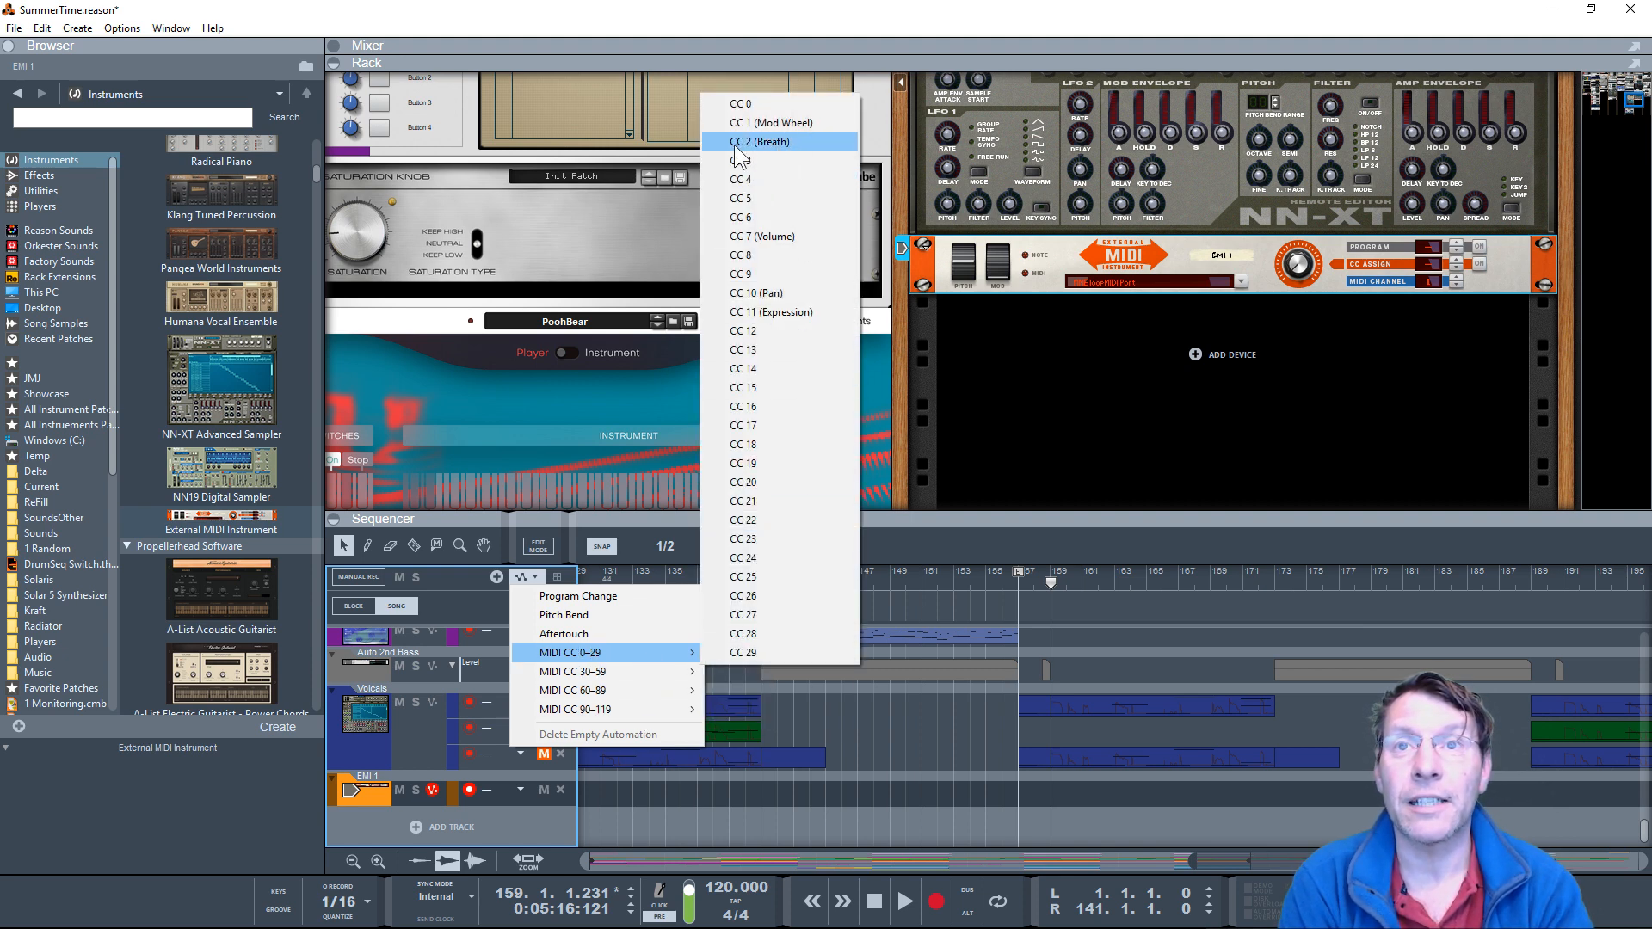
pyautogui.click(761, 141)
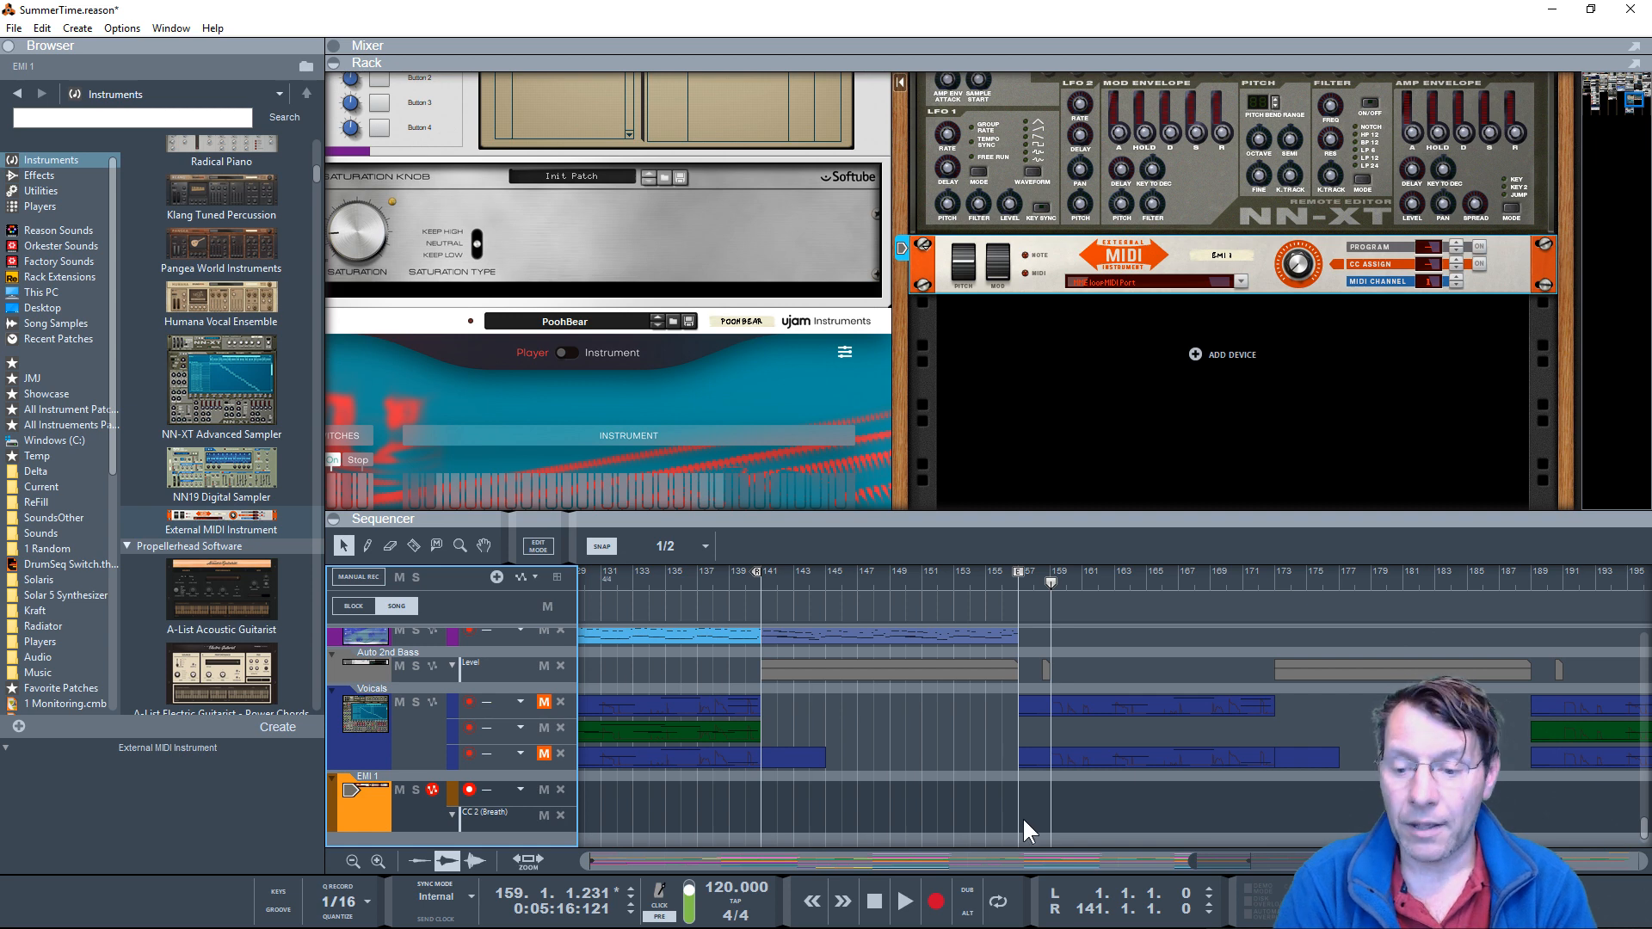
pyautogui.click(368, 545)
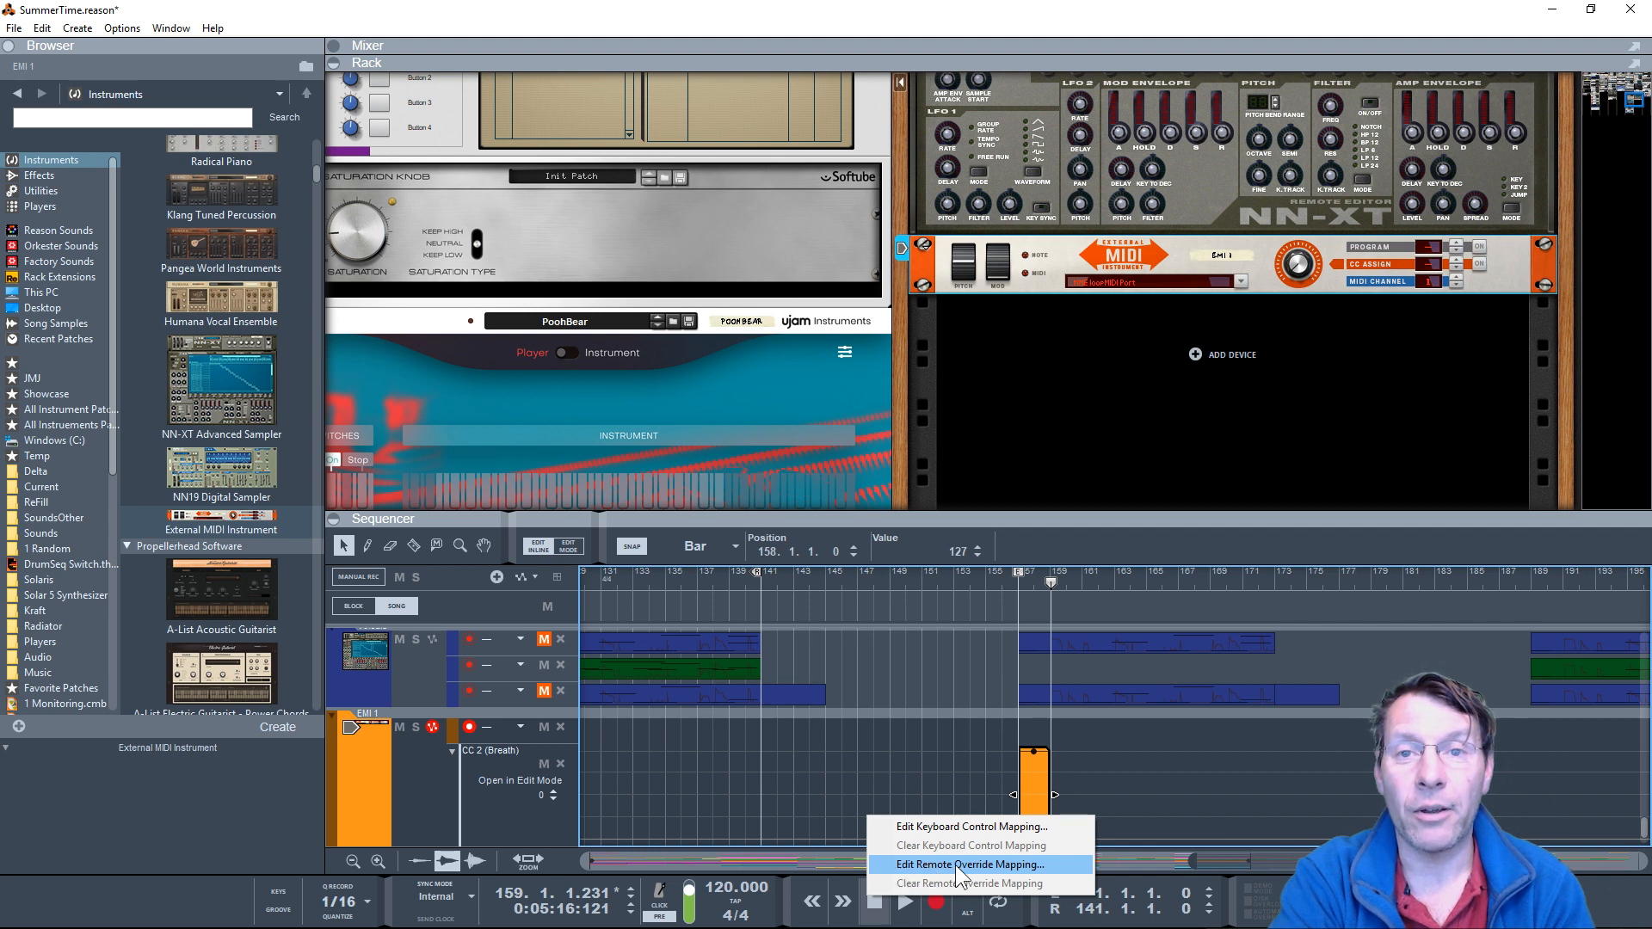
# Step: Map the transport Stop to CC 02 on loopMIDI Port MIDI Control via remote override
pyautogui.click(961, 863)
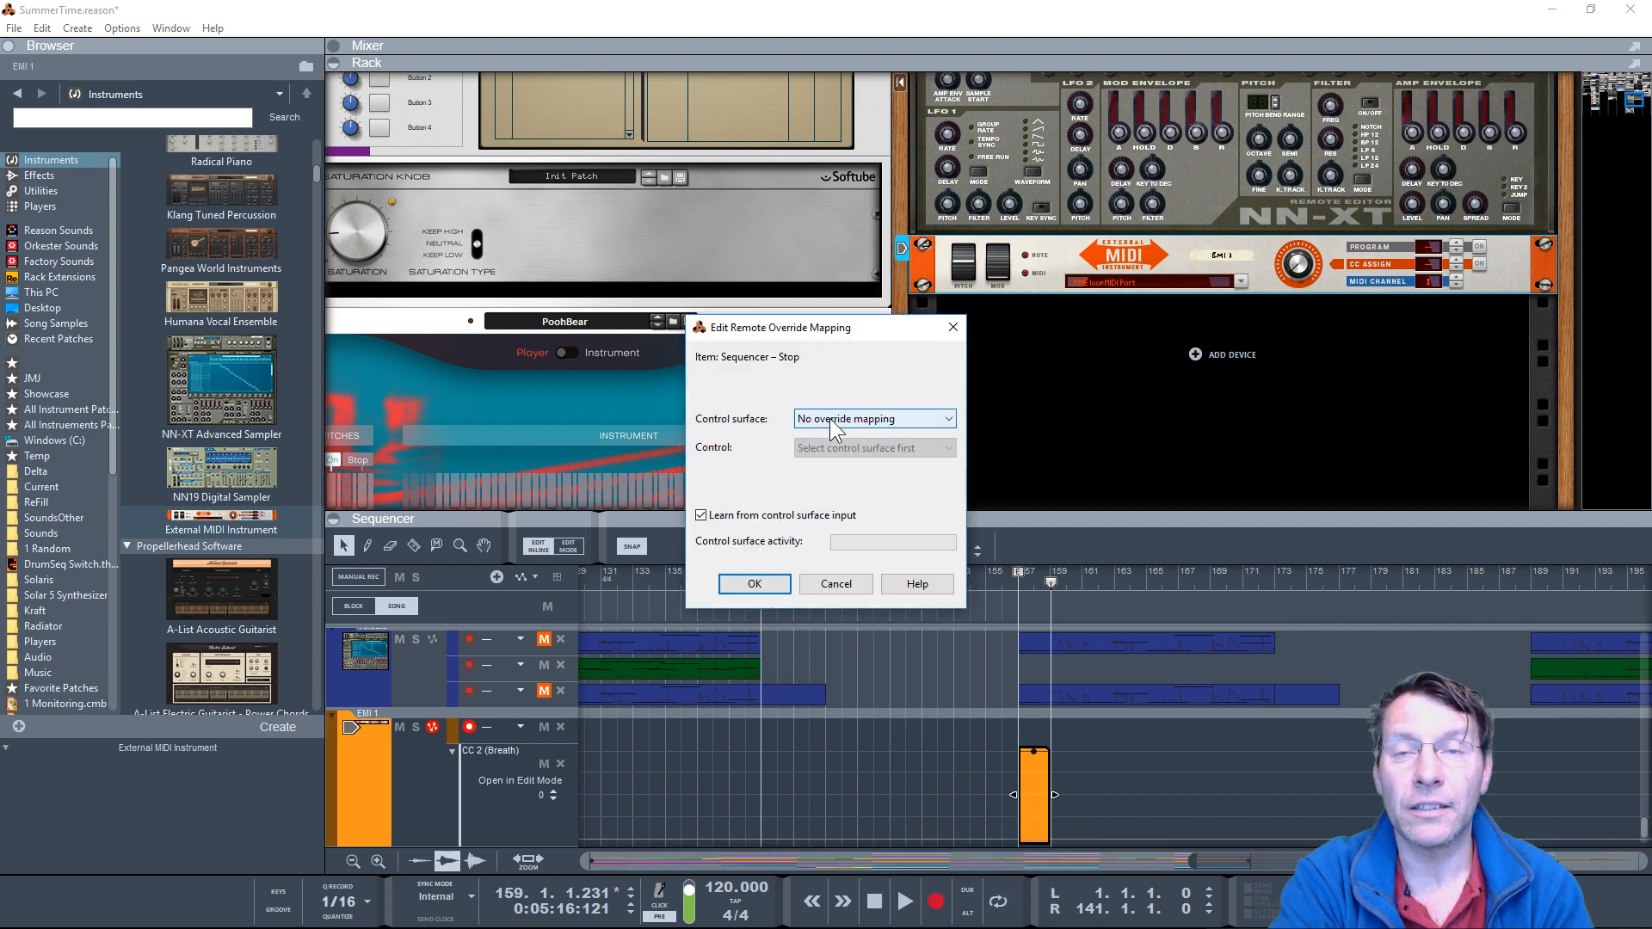
pyautogui.click(872, 418)
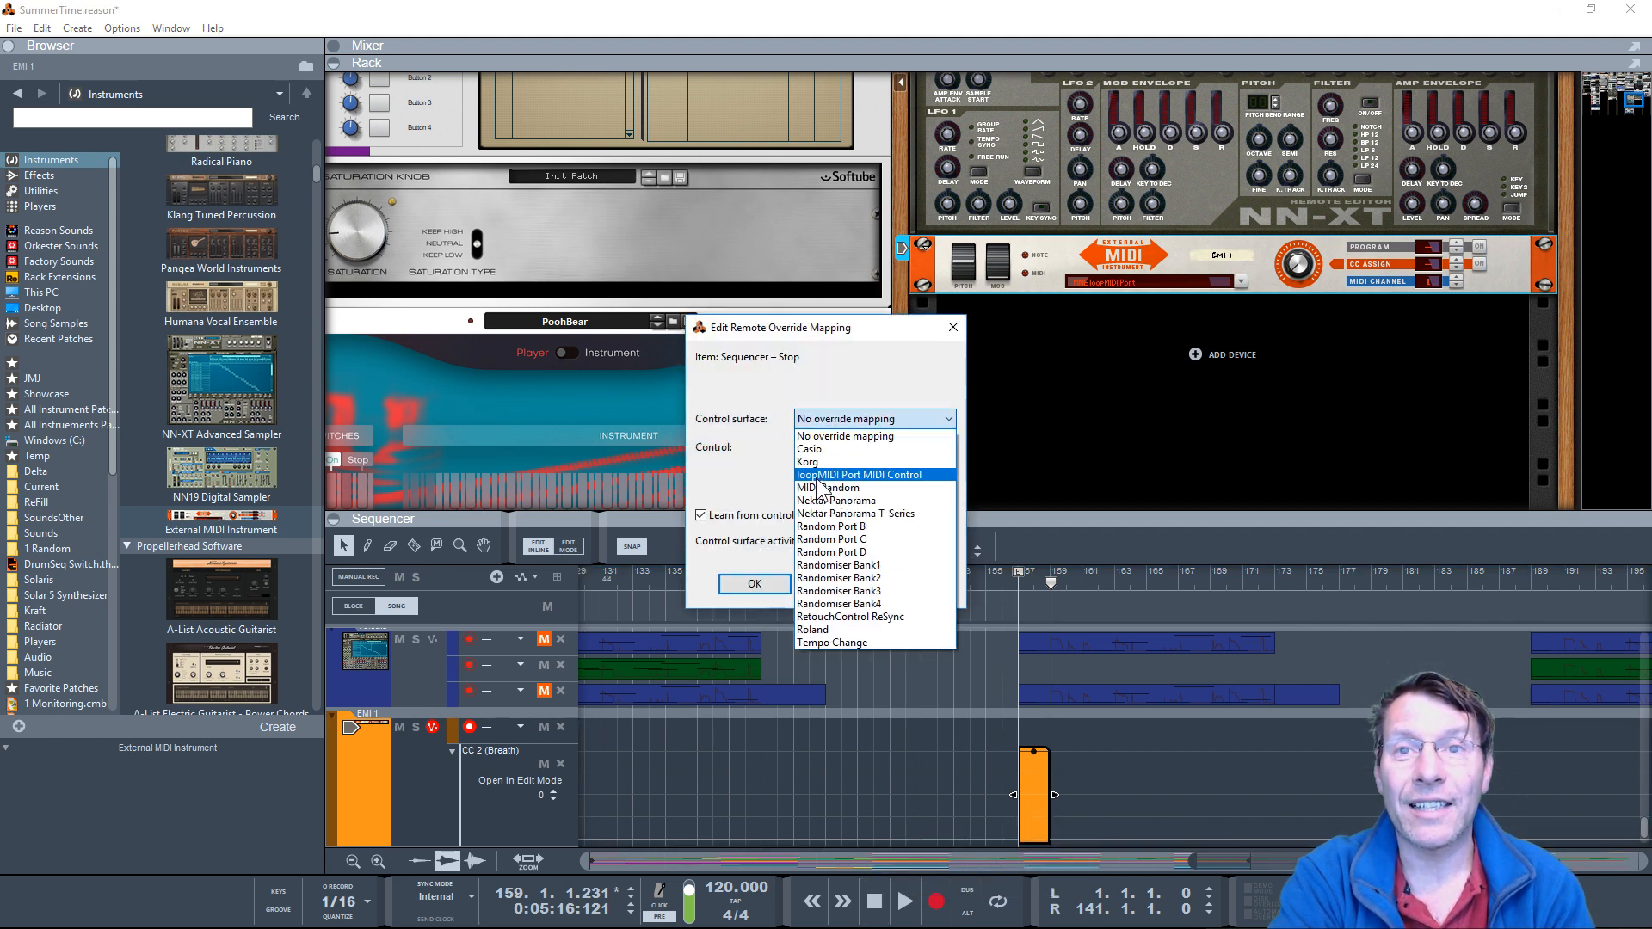
pyautogui.click(854, 475)
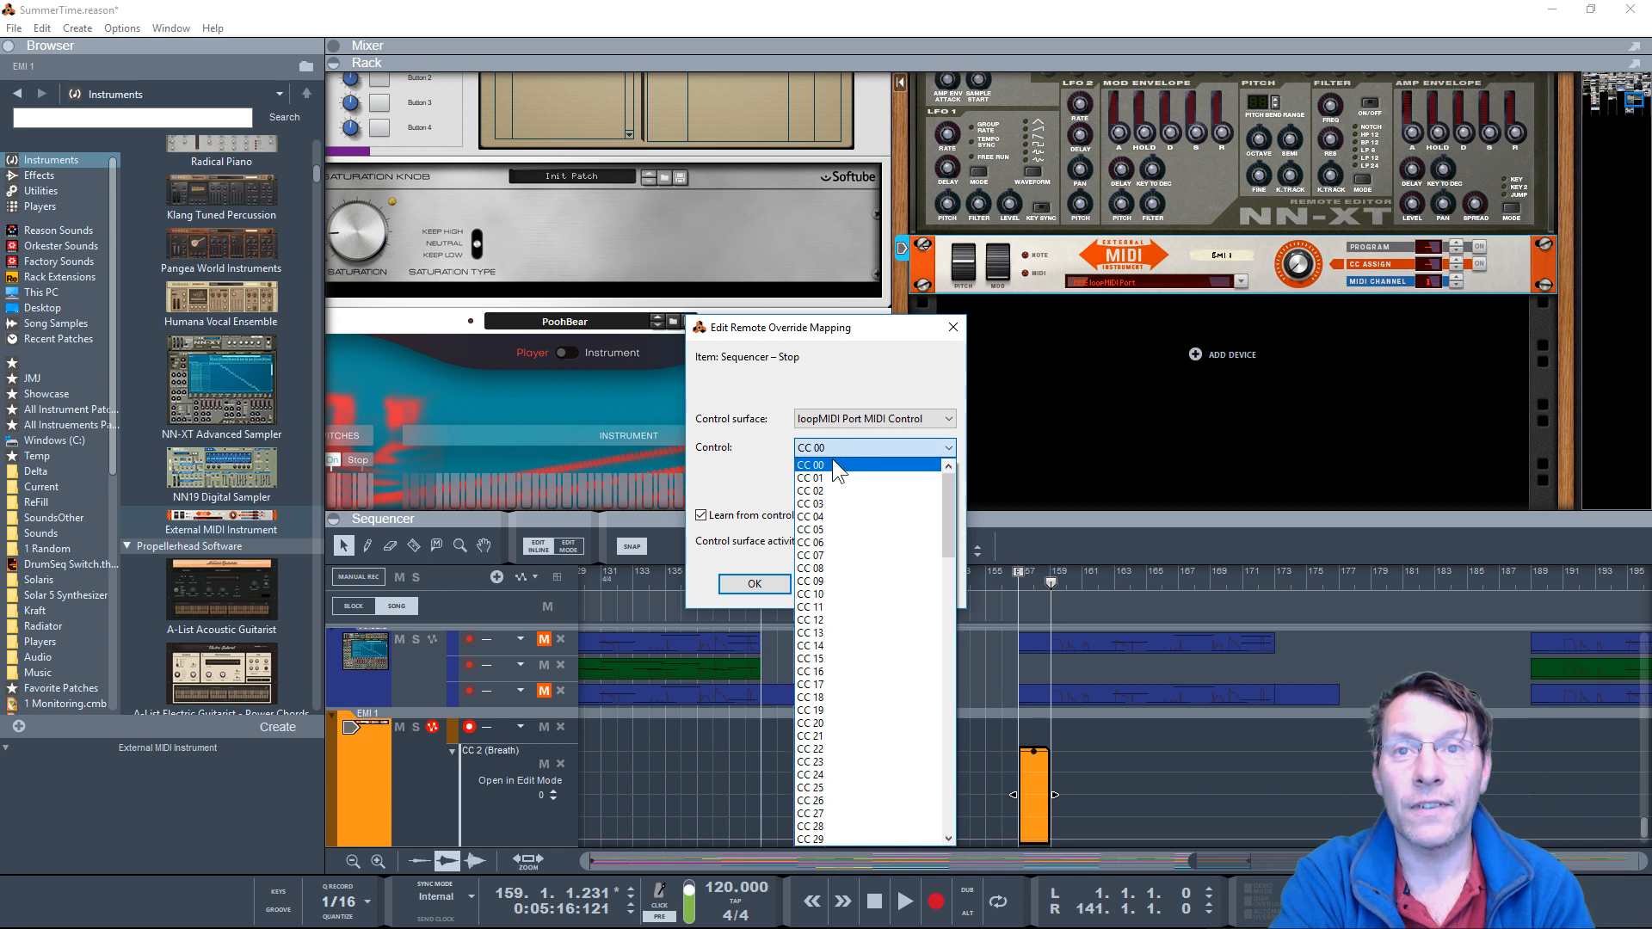
pyautogui.click(810, 491)
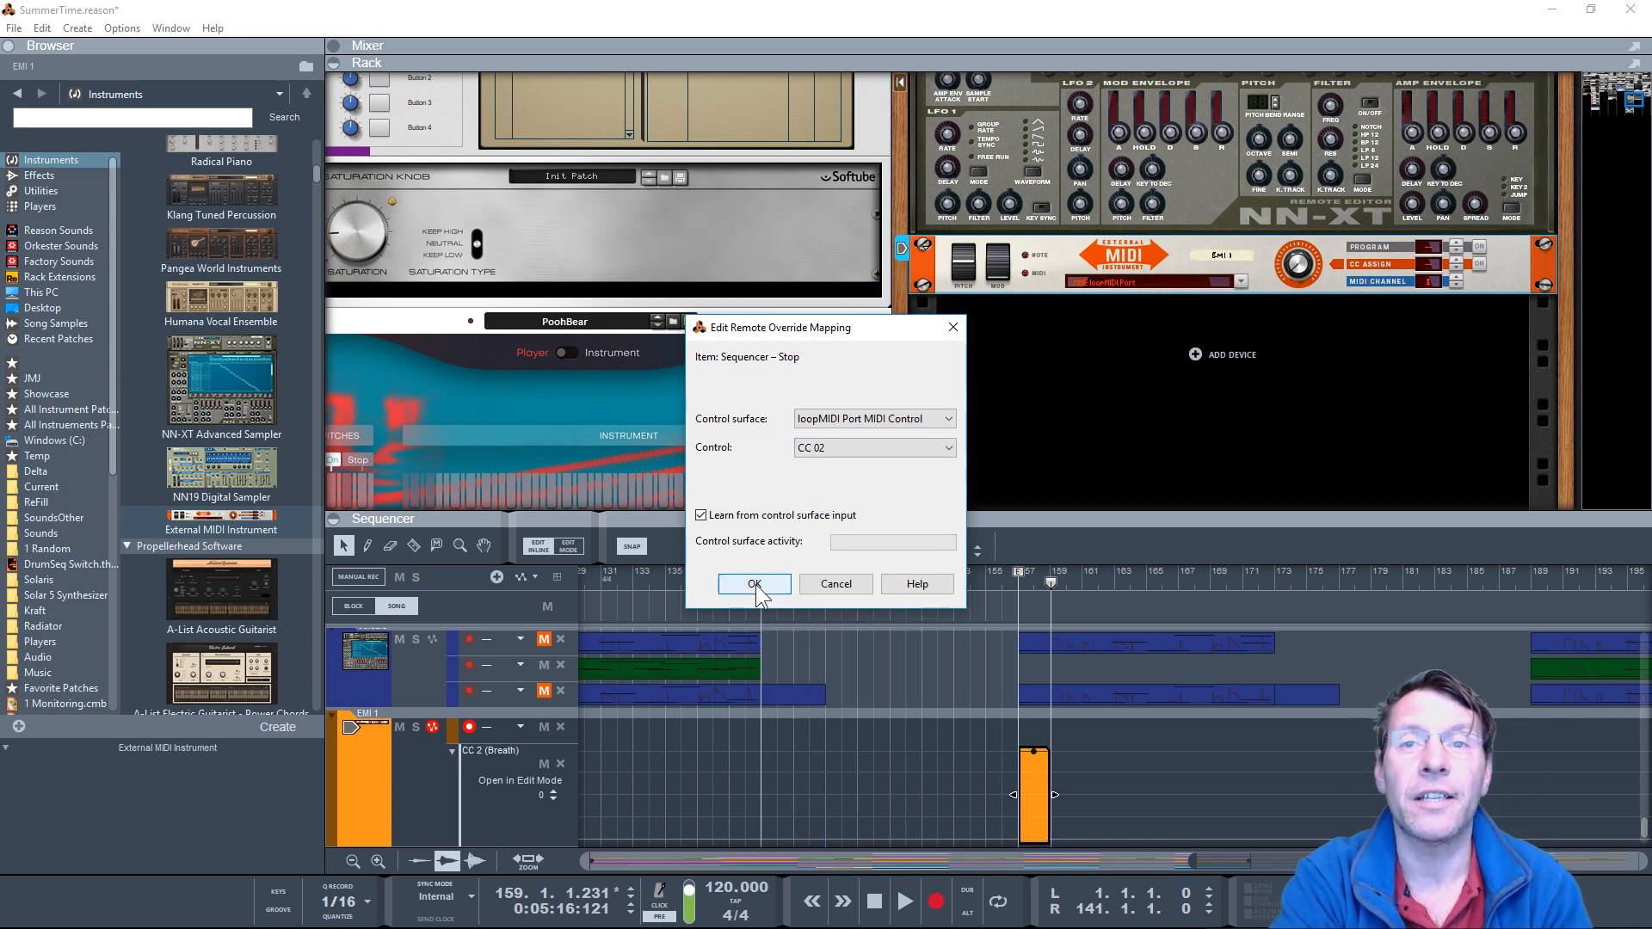
pyautogui.click(753, 584)
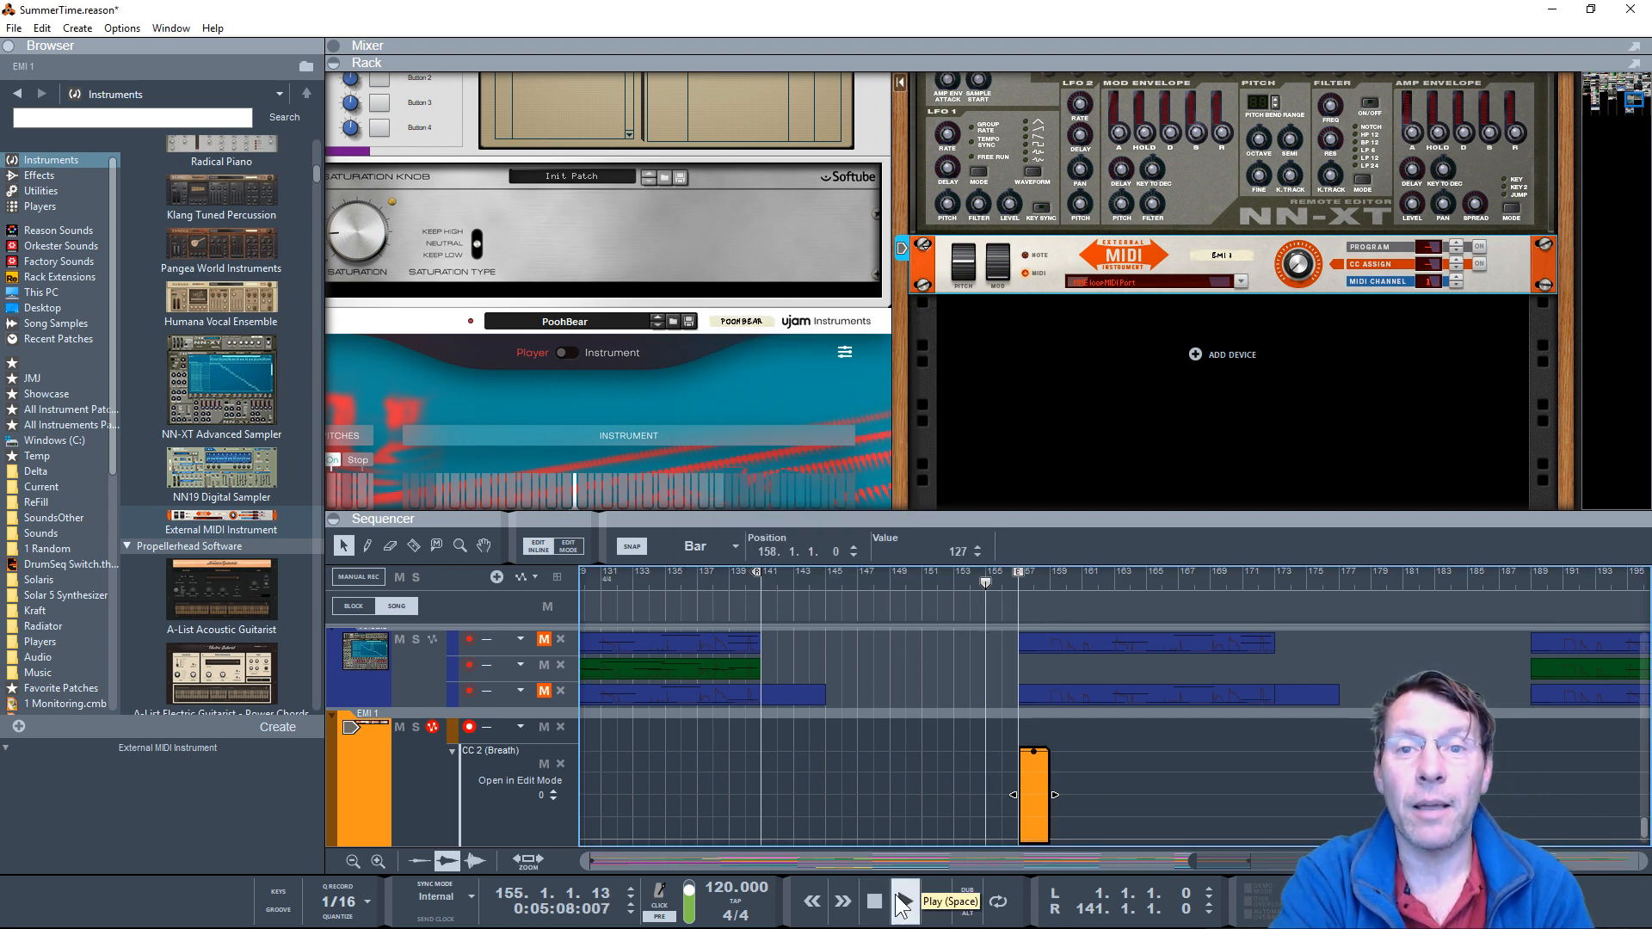
# Step: Play through the CC 2 clip to confirm it stops playback, then stretch the clip wider
pyautogui.click(903, 900)
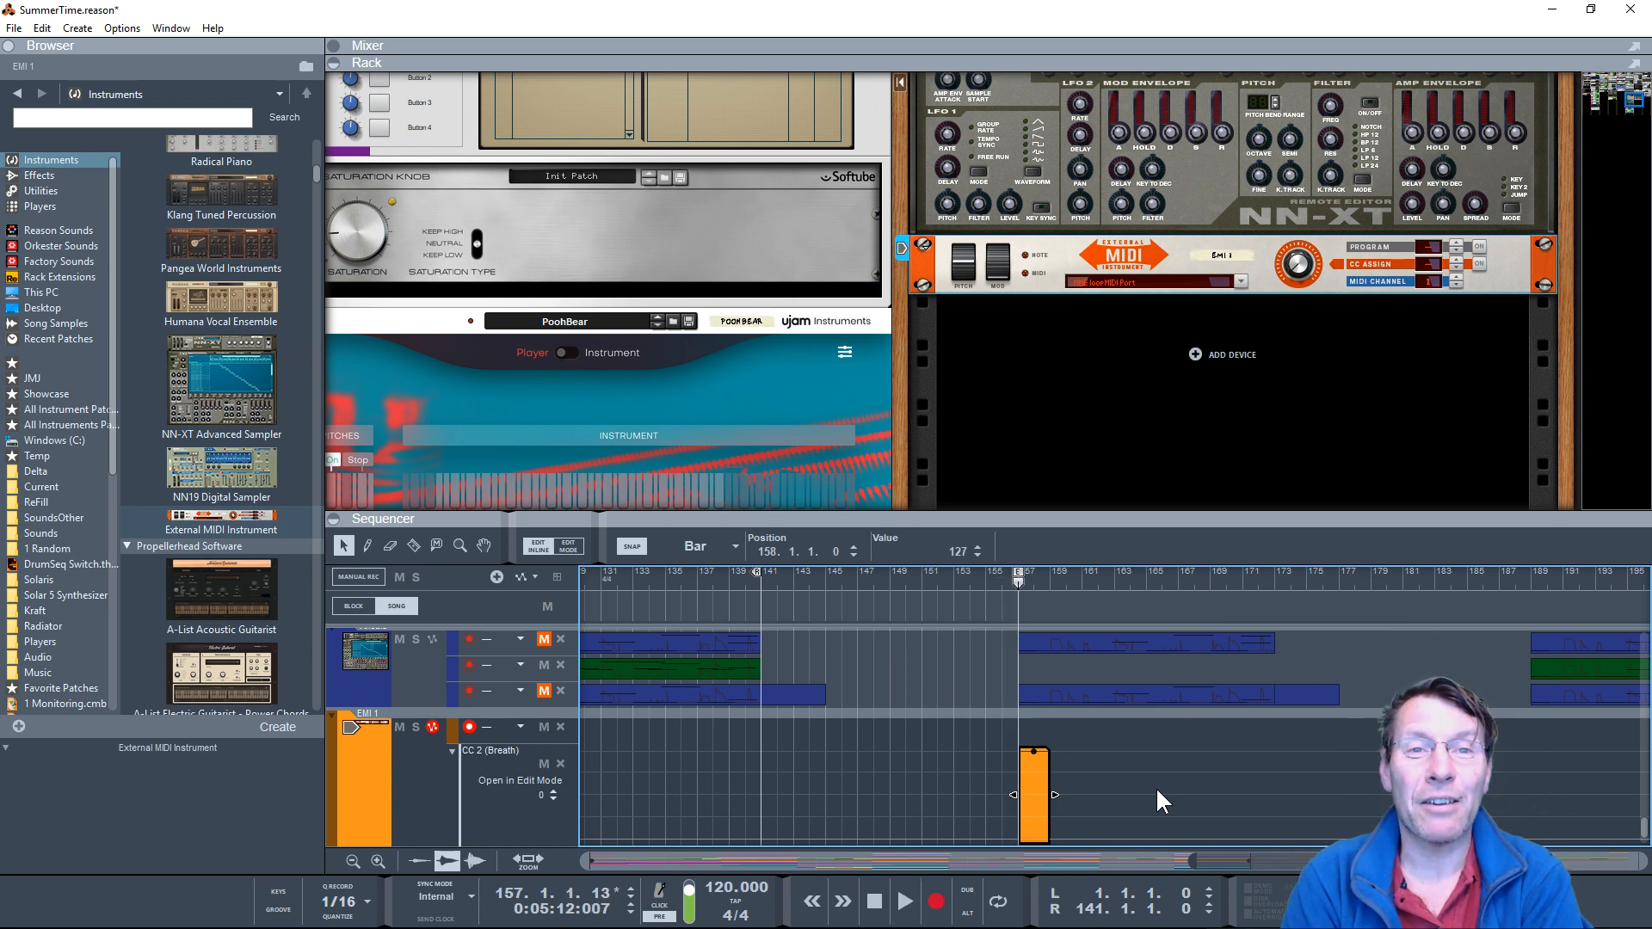
pyautogui.moveTo(1073, 777)
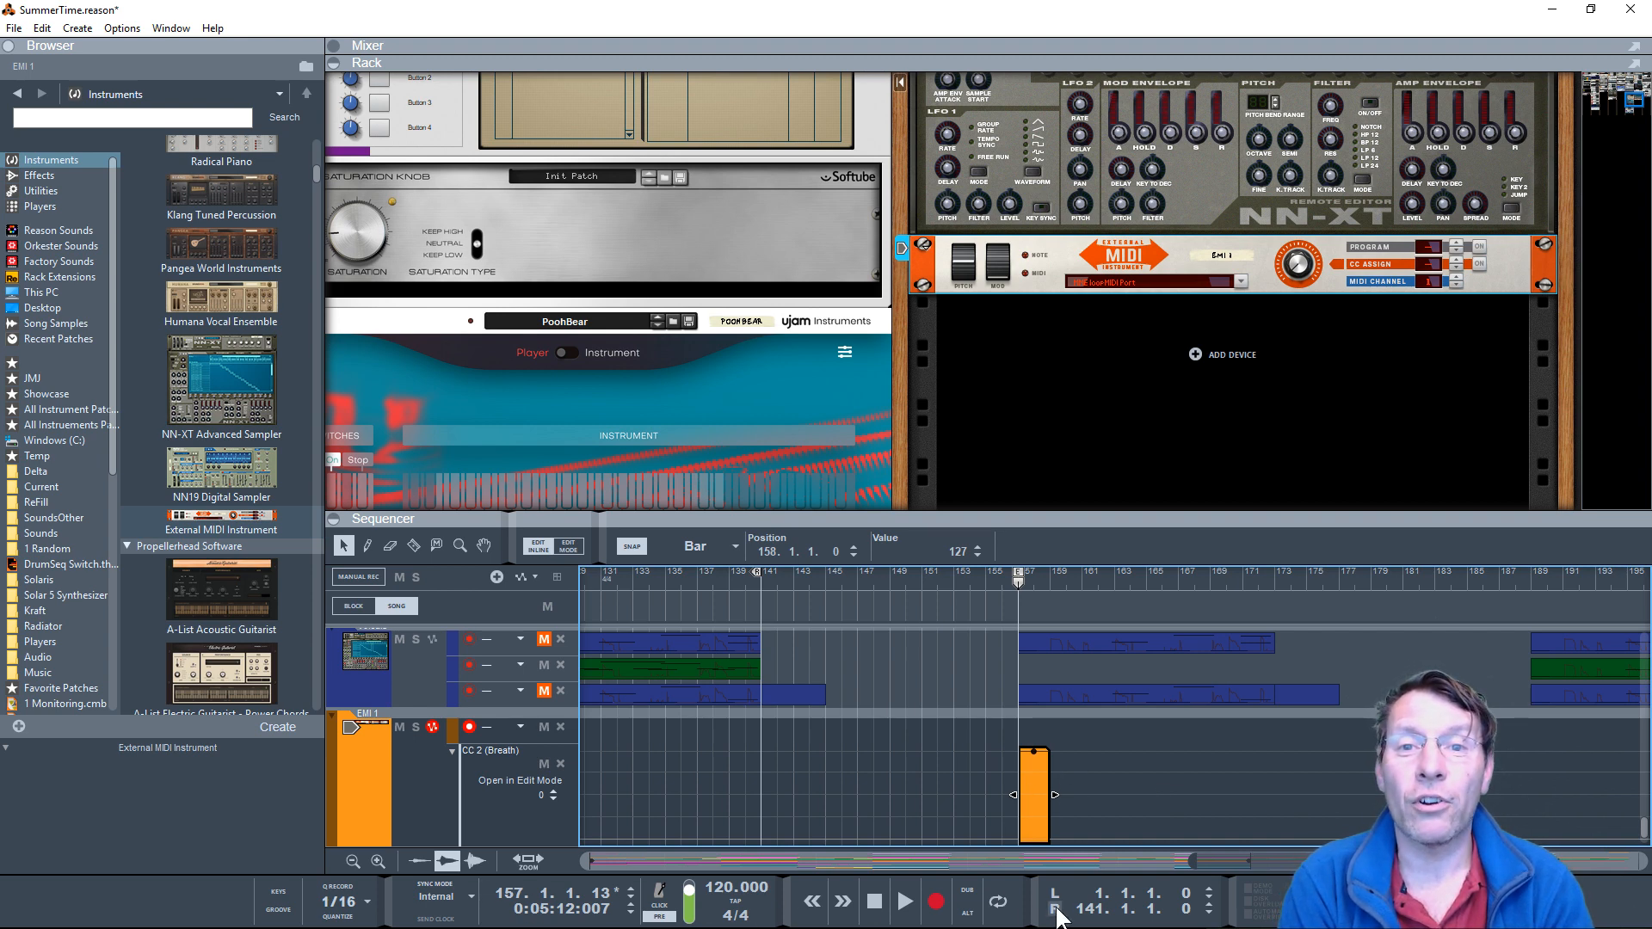
pyautogui.moveTo(965, 903)
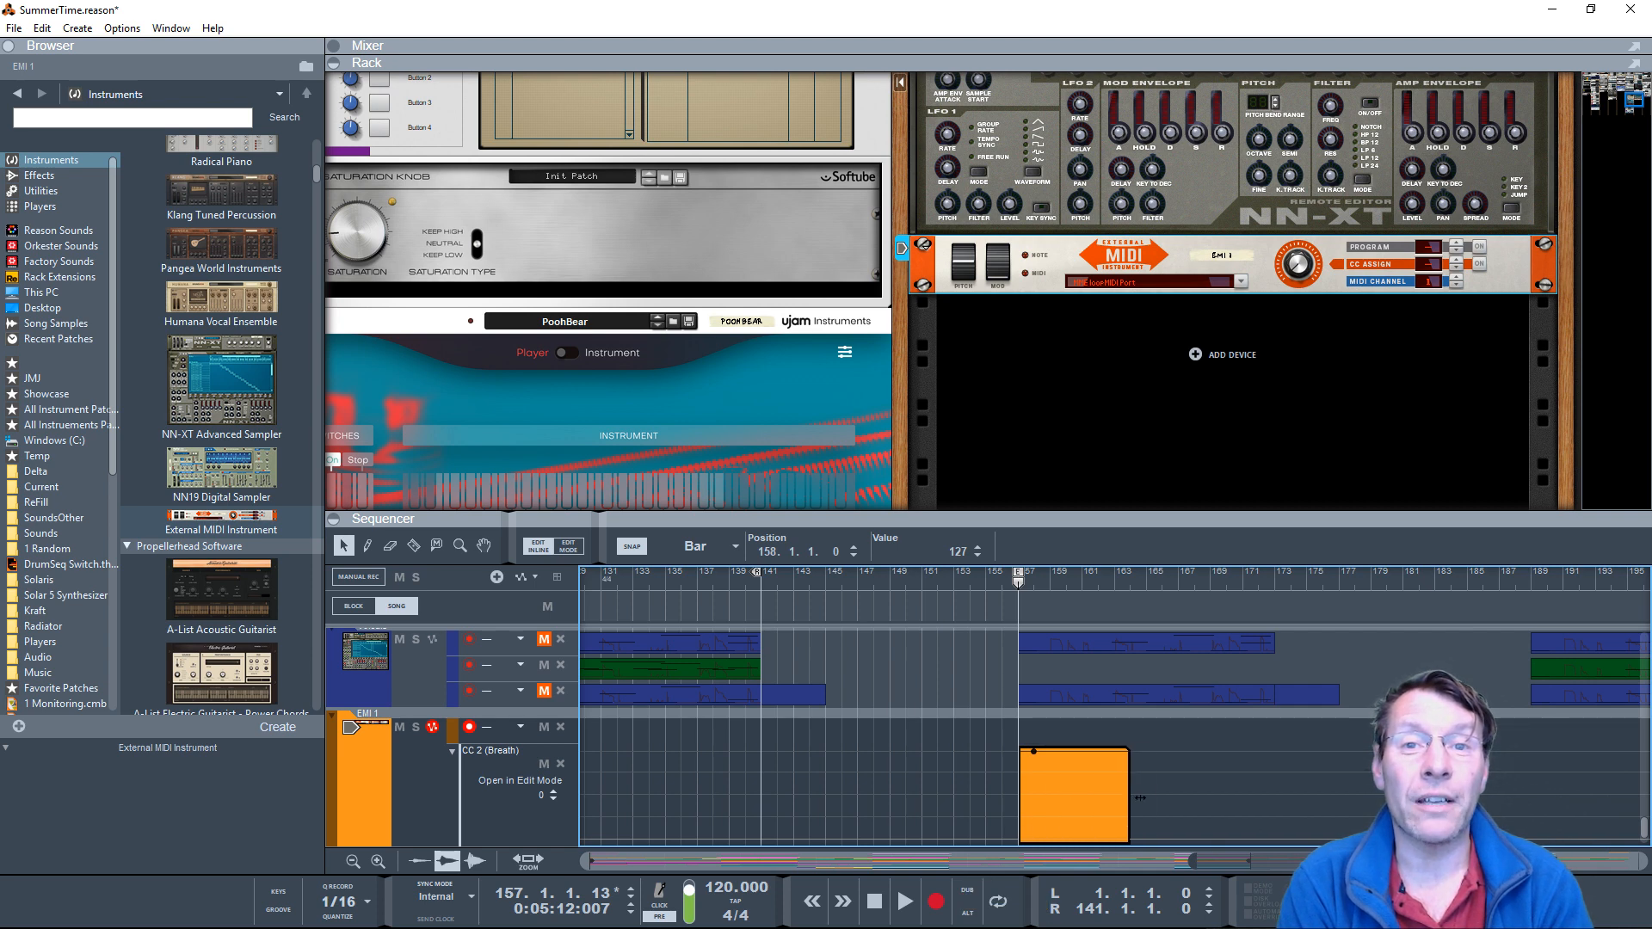
pyautogui.click(934, 900)
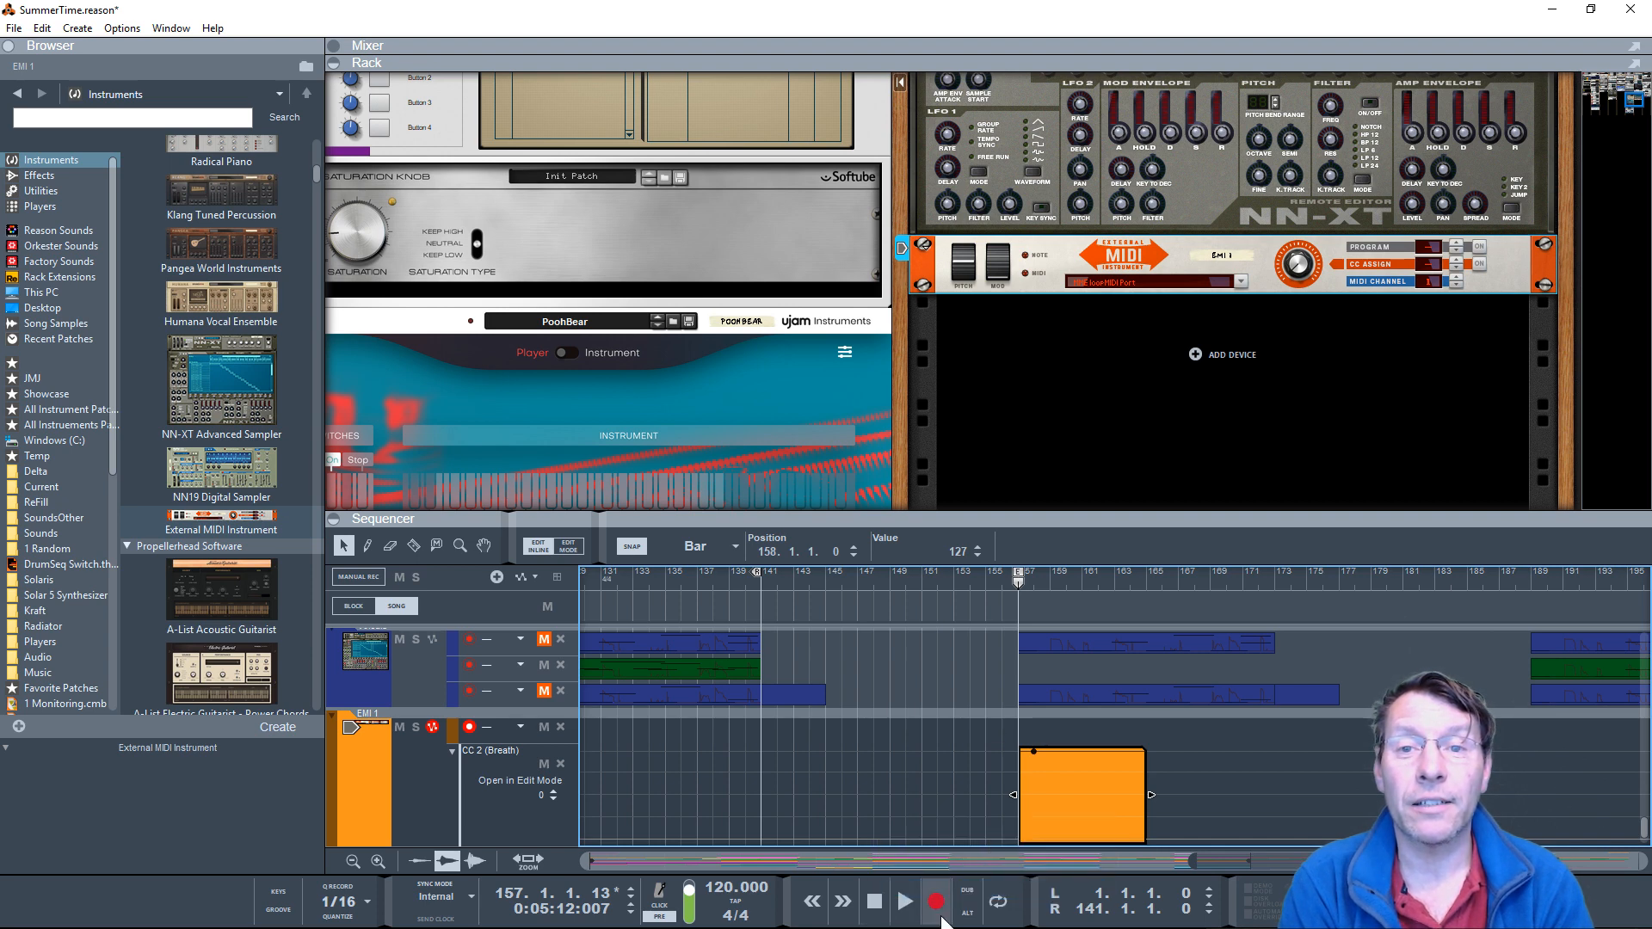
# Step: Map the transport Record to CC 02 on loopMIDI Port MIDI Control via remote override
pyautogui.rightClick(932, 900)
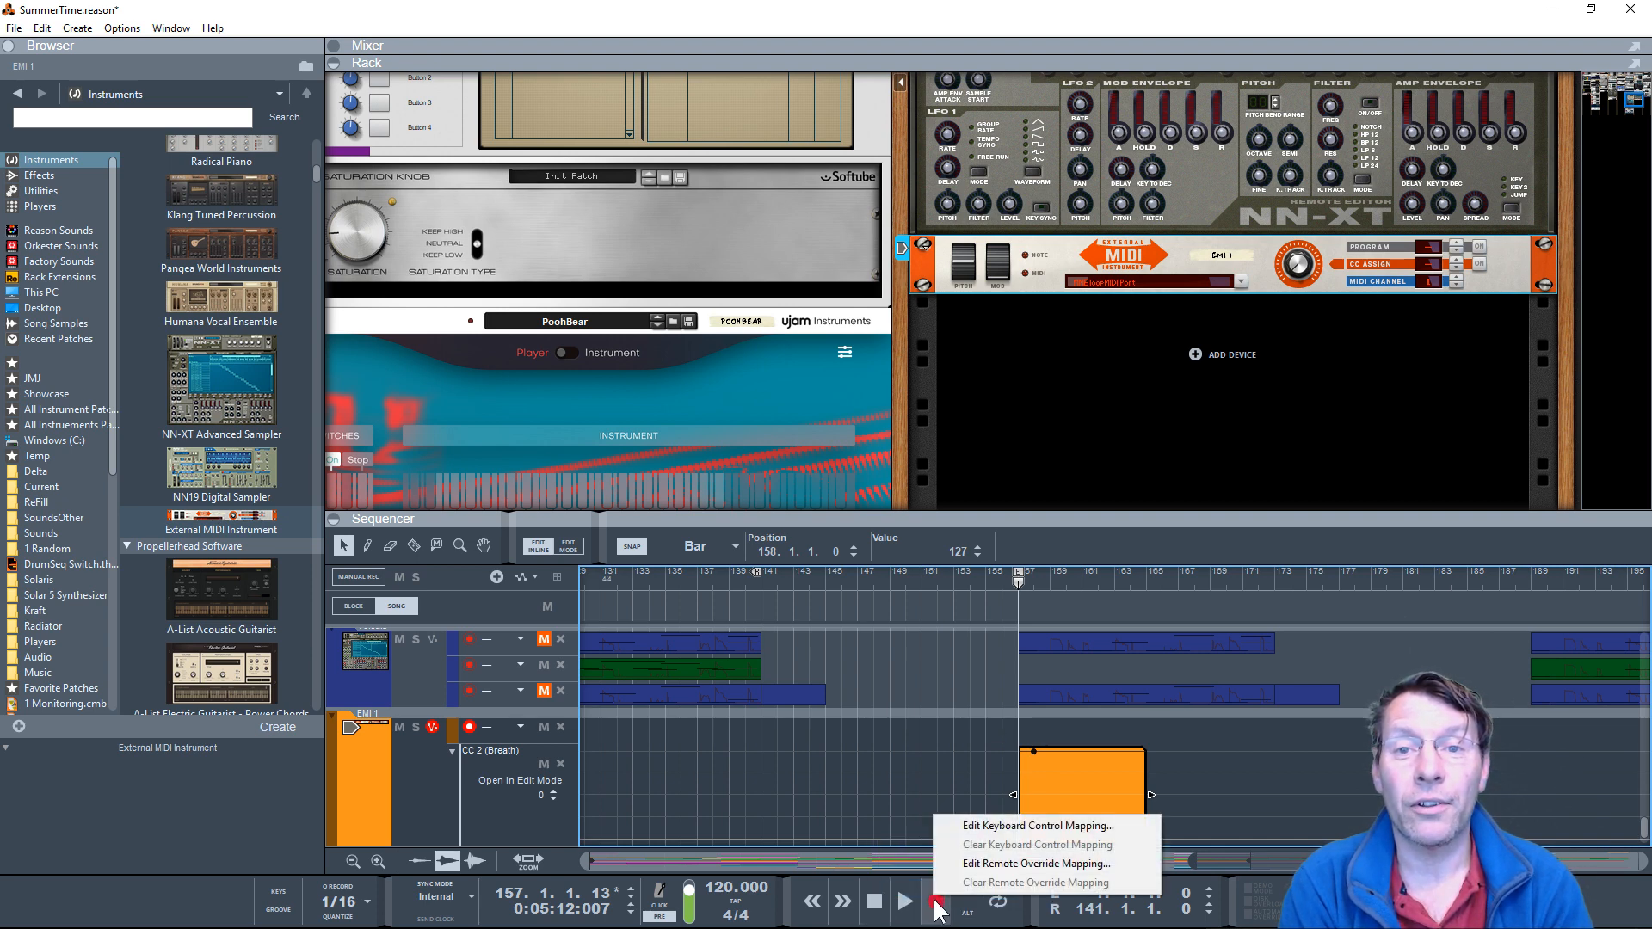
pyautogui.click(1032, 862)
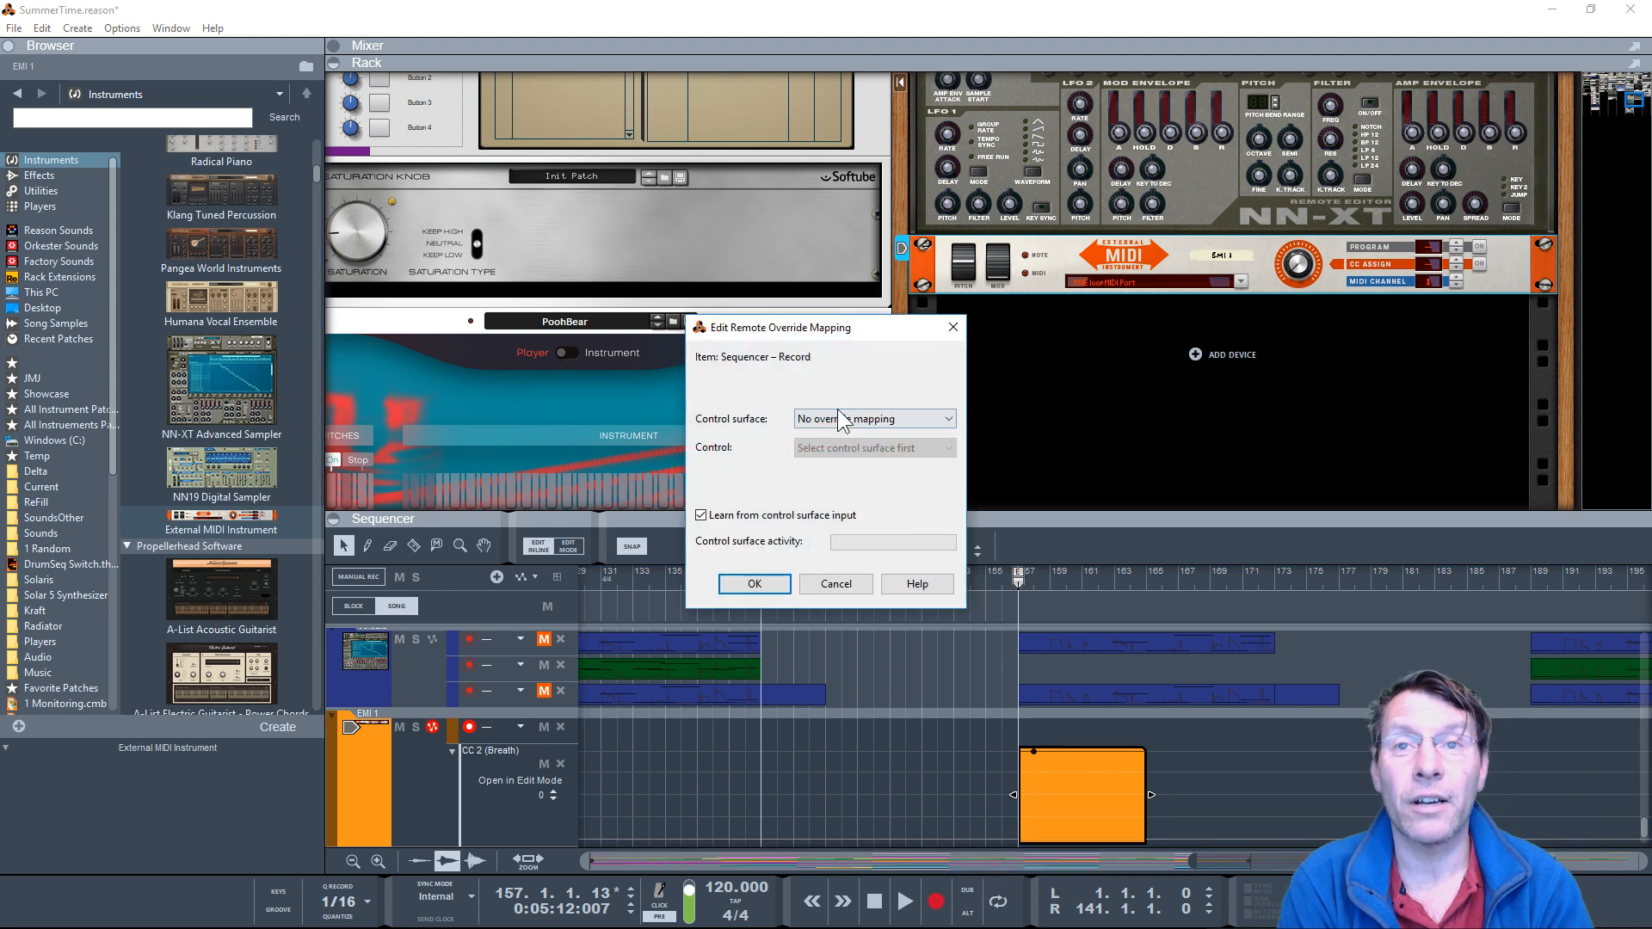
pyautogui.click(872, 418)
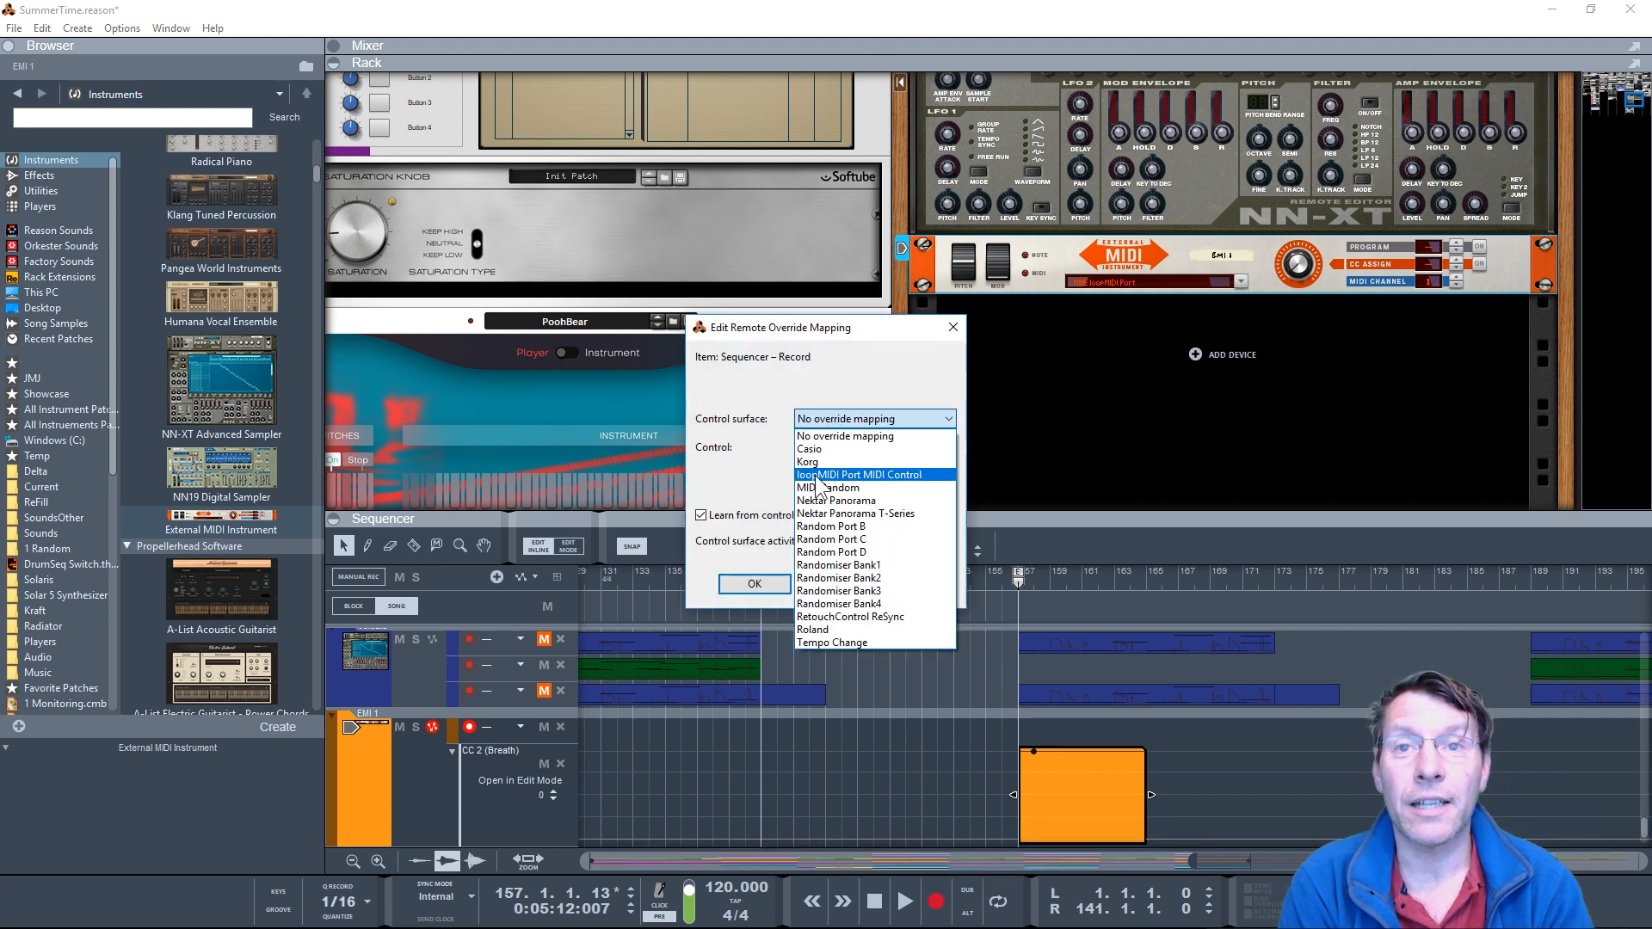
pyautogui.click(855, 475)
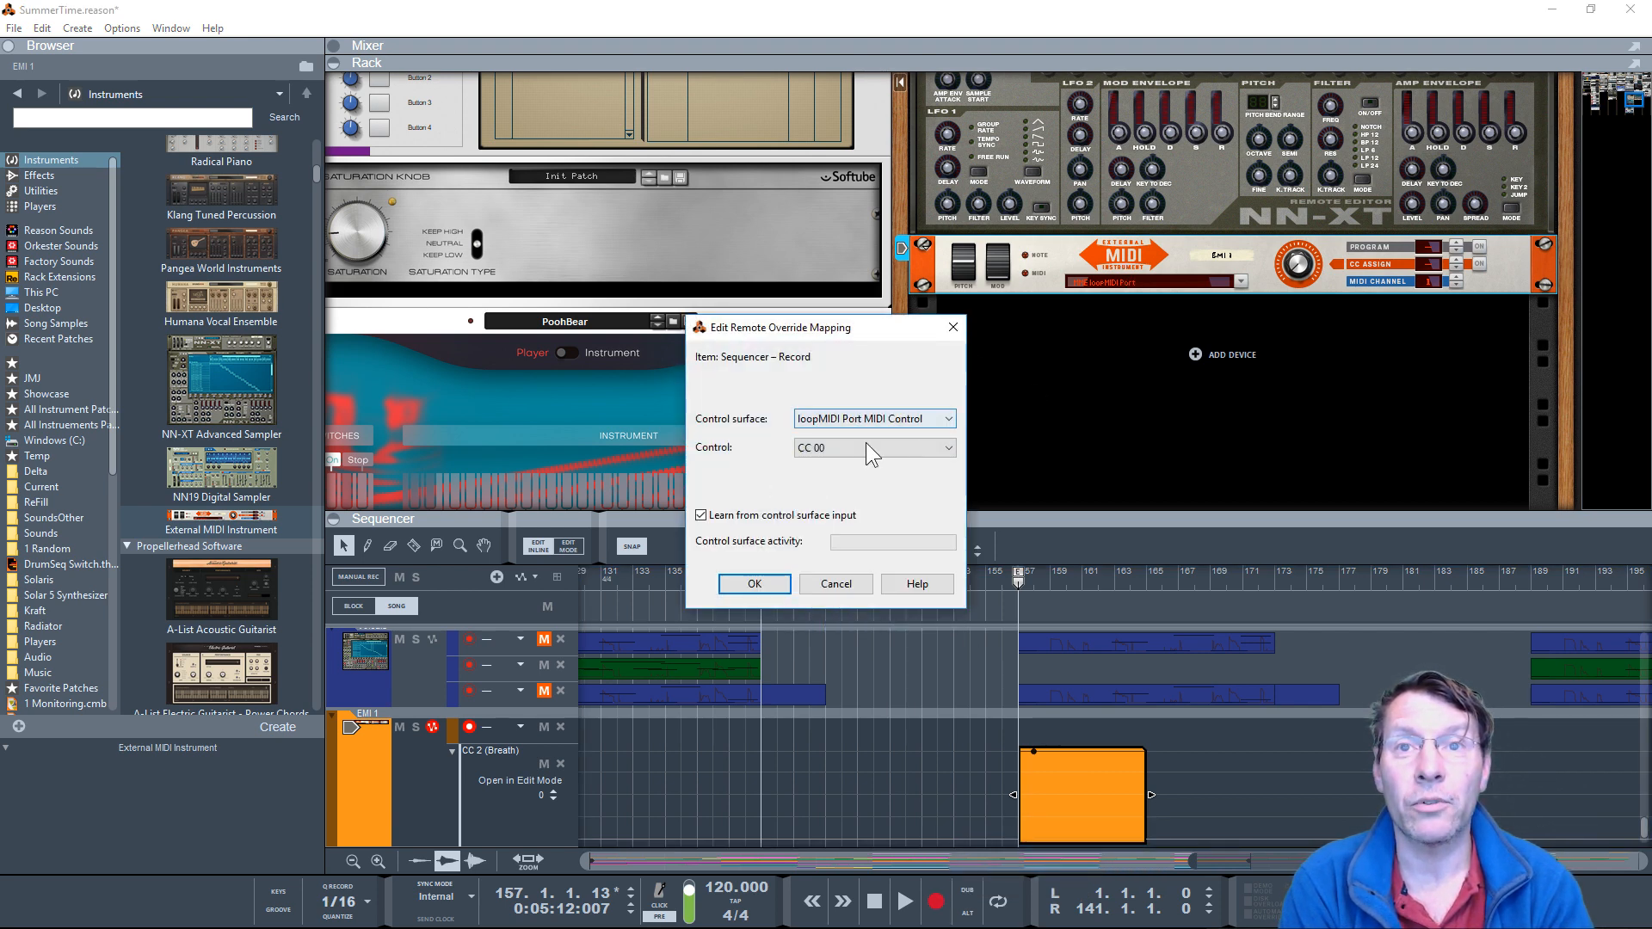
pyautogui.click(872, 447)
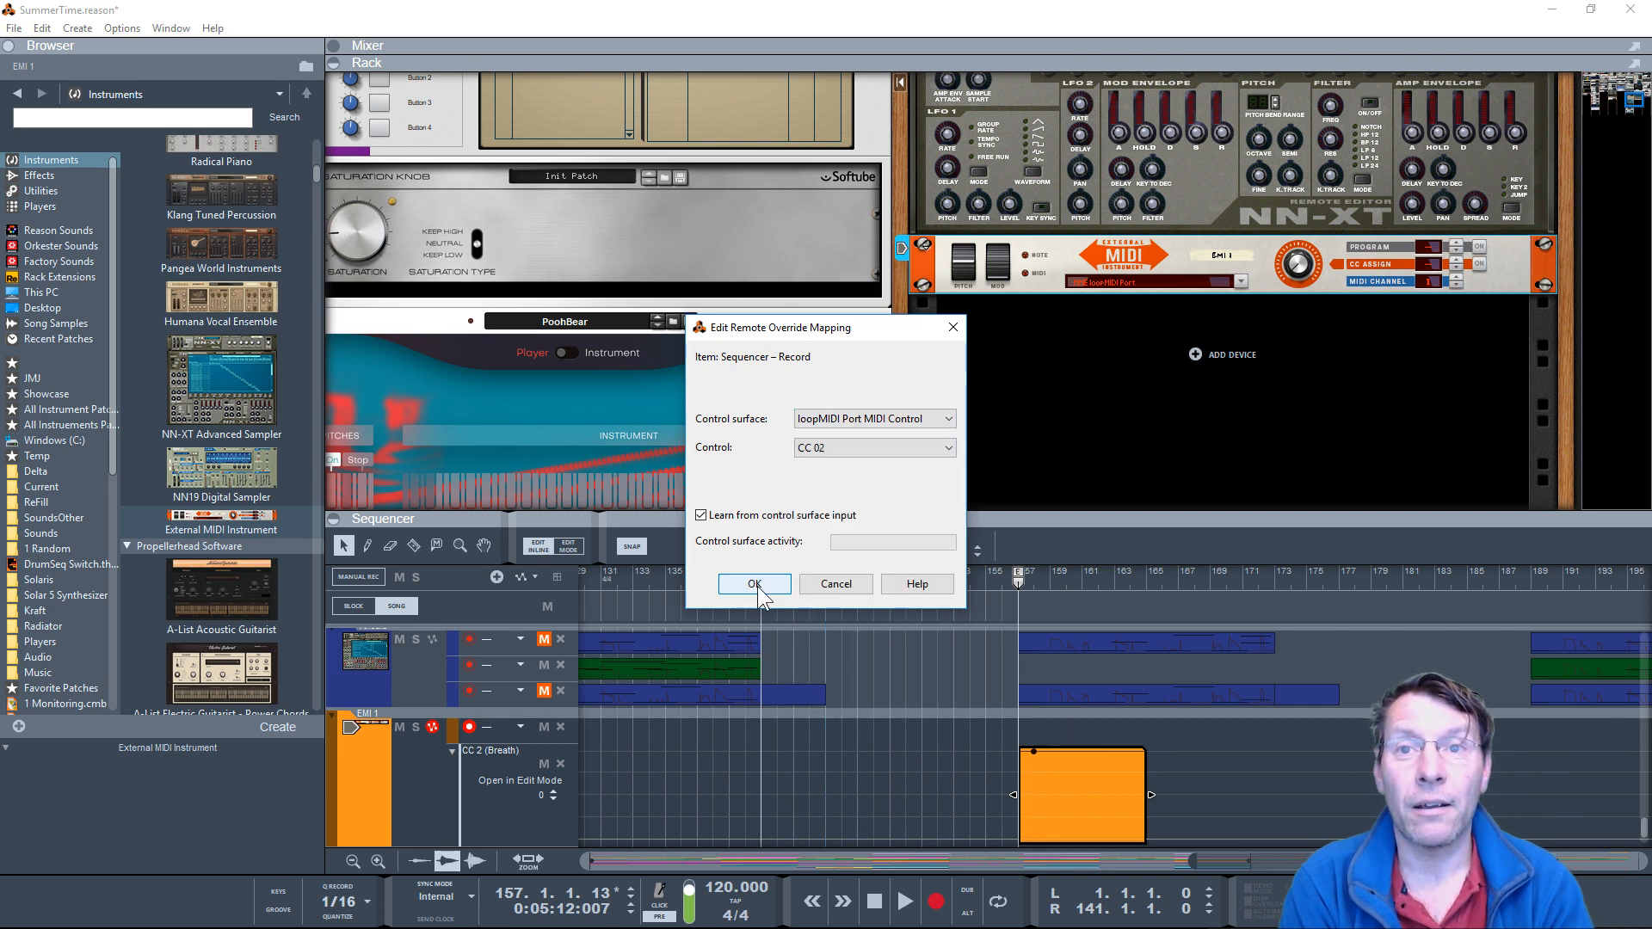
pyautogui.click(753, 583)
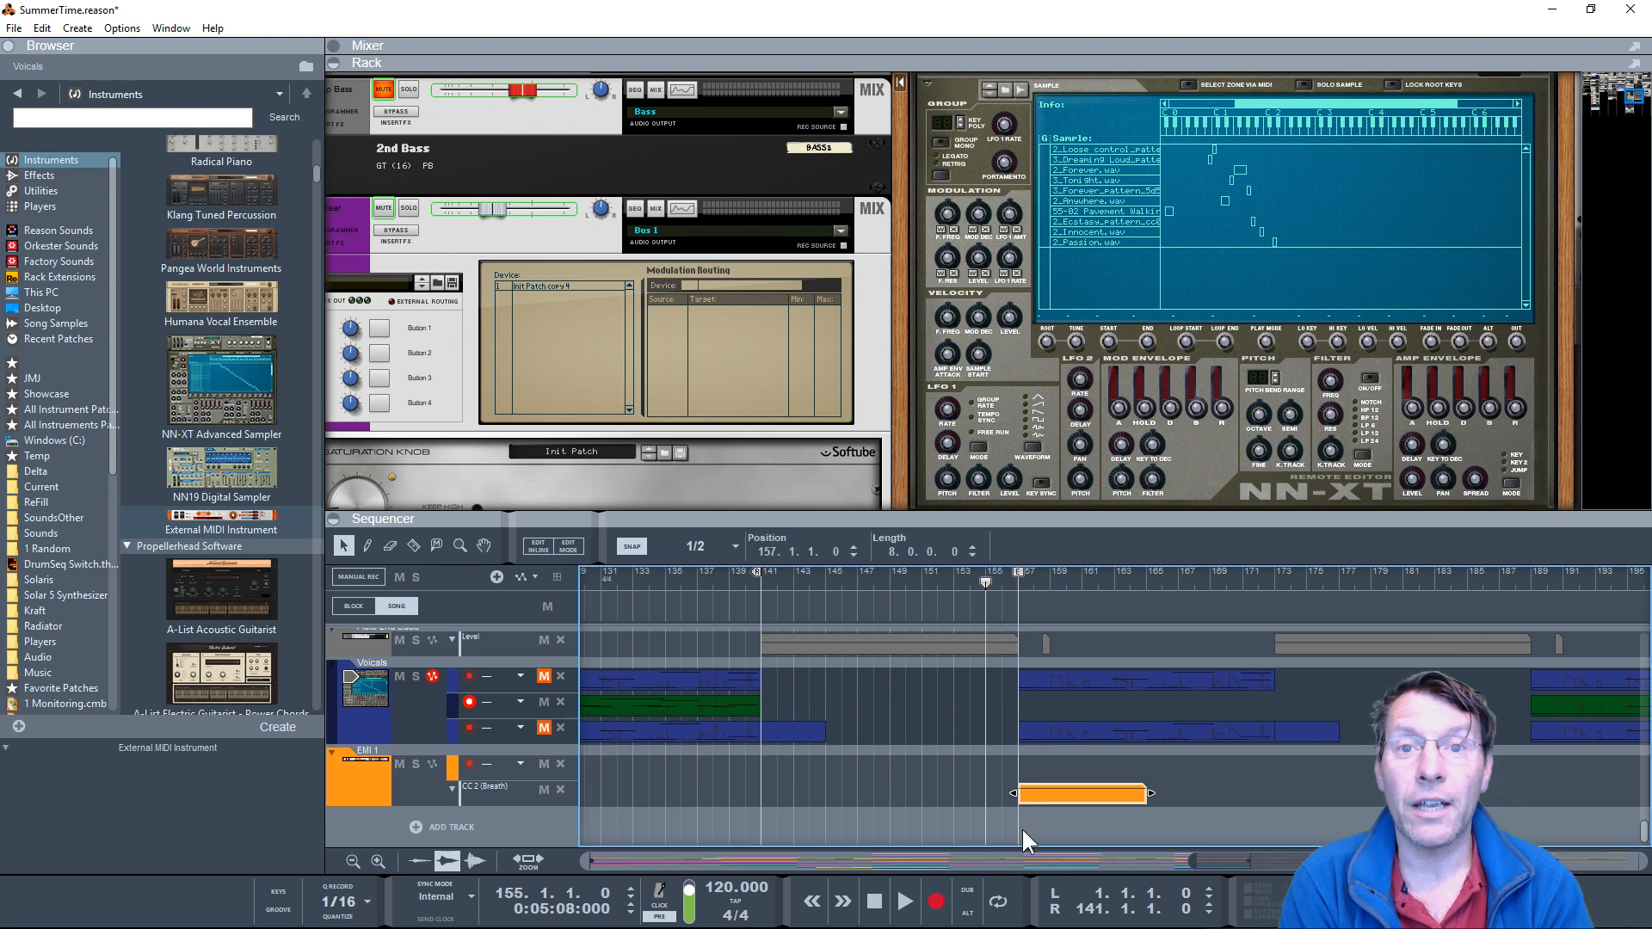
# Step: Play from before bar 156 so the CC 2 clip at bar 157 engages Record automatically
pyautogui.click(903, 900)
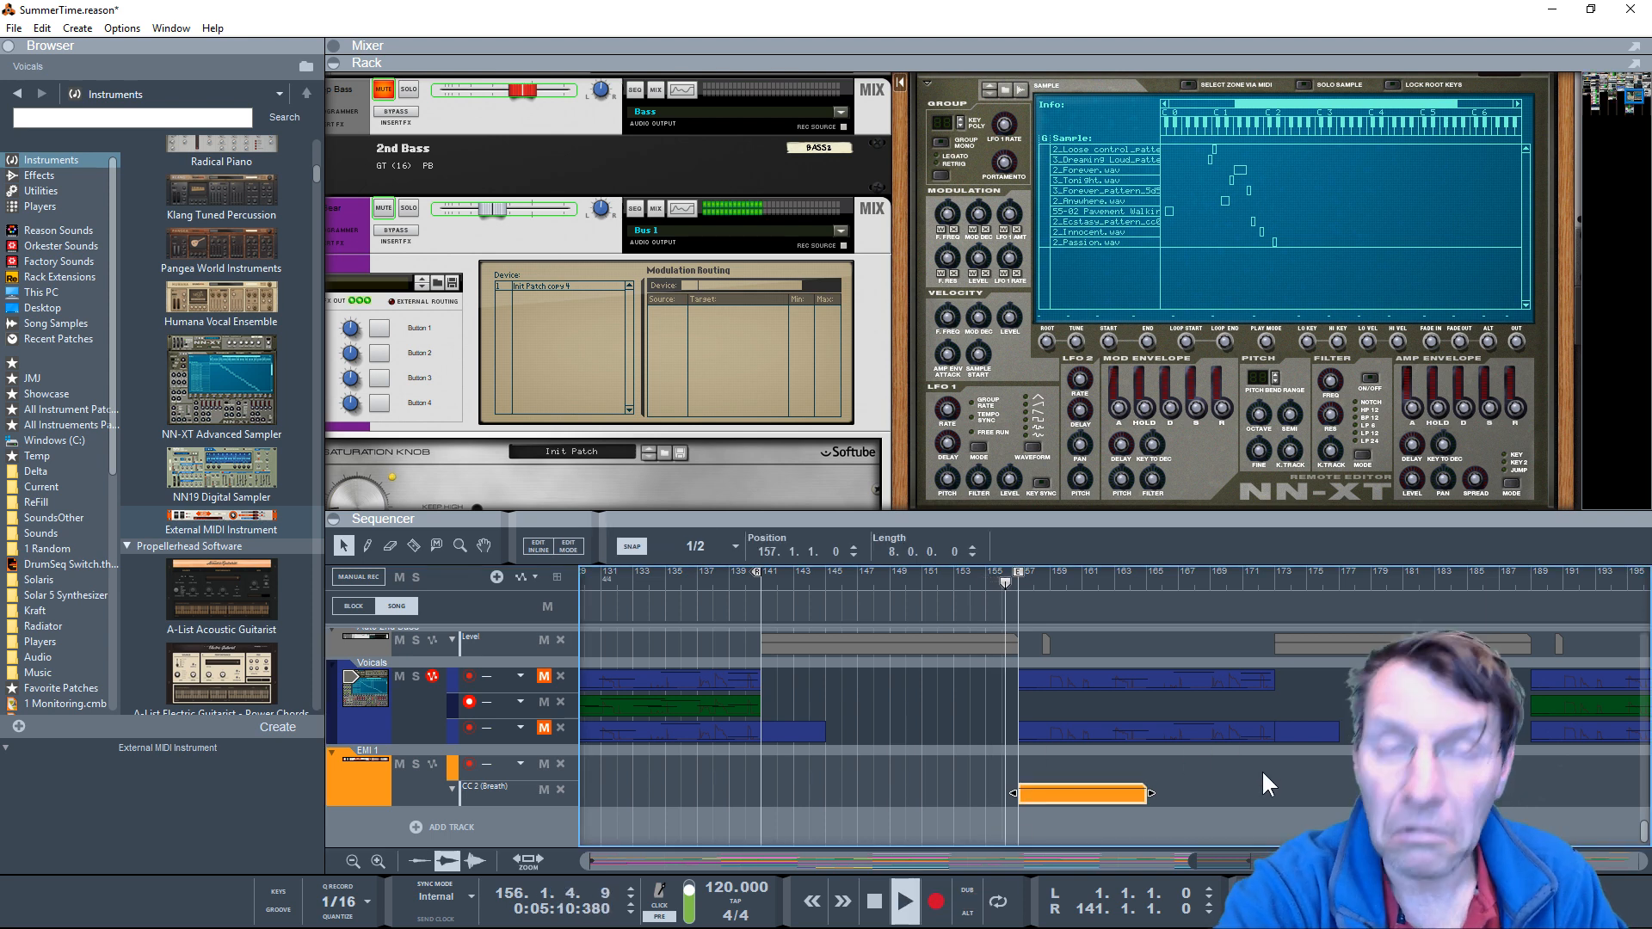
pyautogui.click(931, 900)
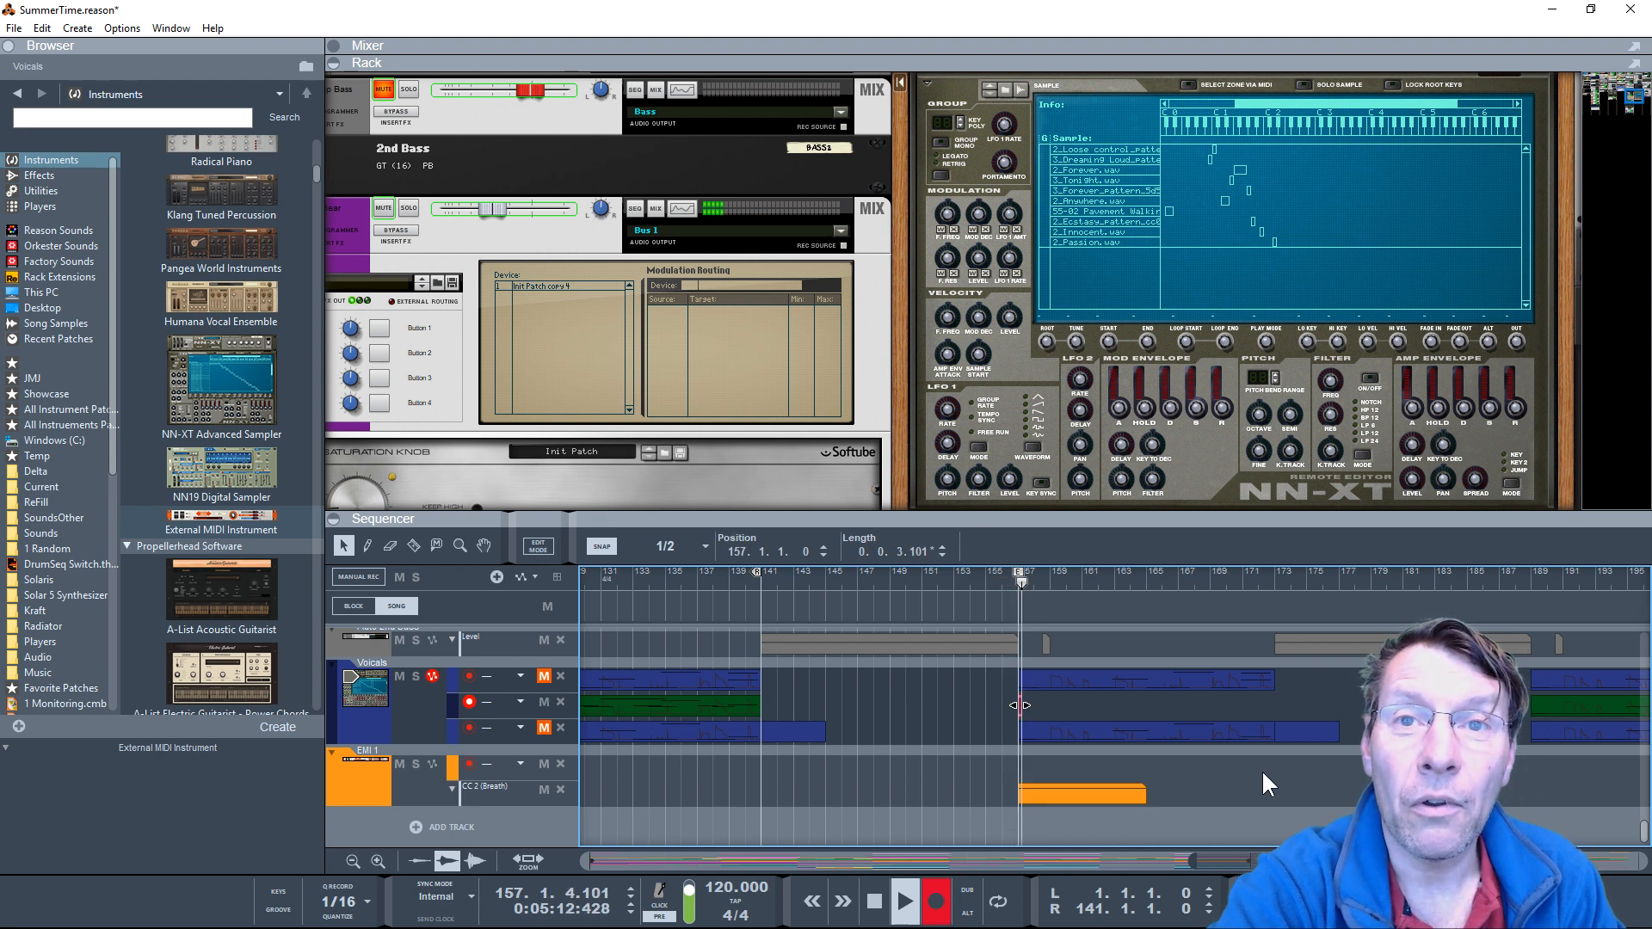